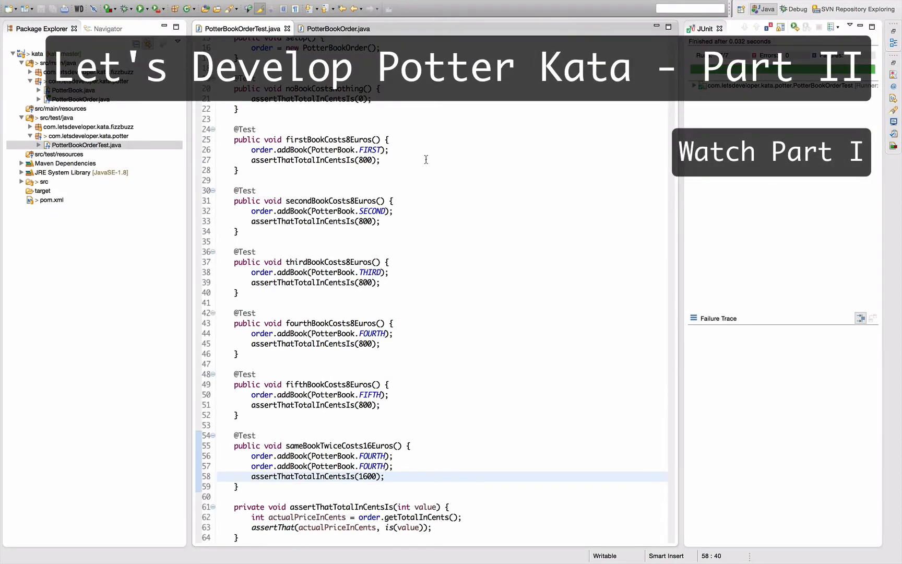
{"action": "left_click", "coordinate": [237, 485]}
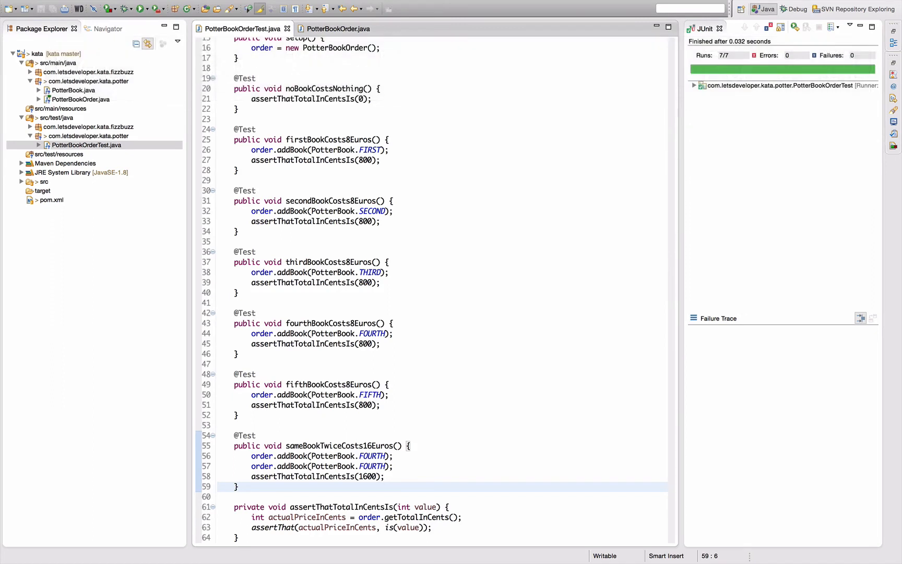
{"action": "type", "text": "@Test"}
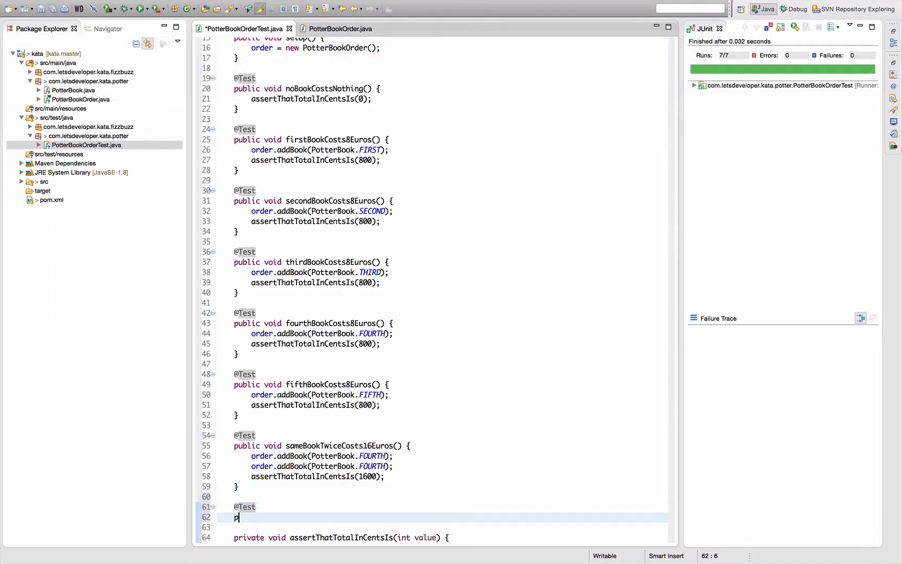
{"action": "type", "text": "ublic void"}
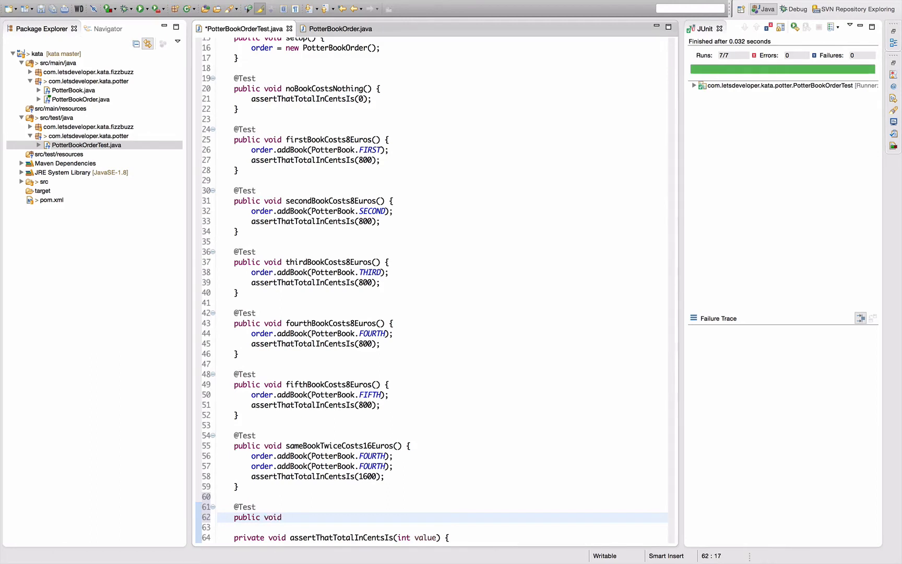
{"action": "type", "text": "twoDiff"}
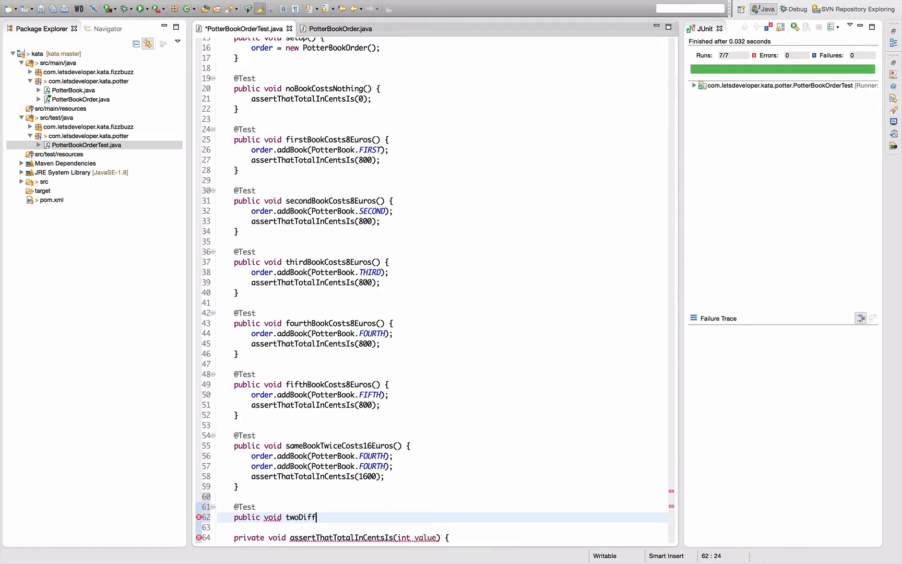
{"action": "type", "text": "erentBooks"}
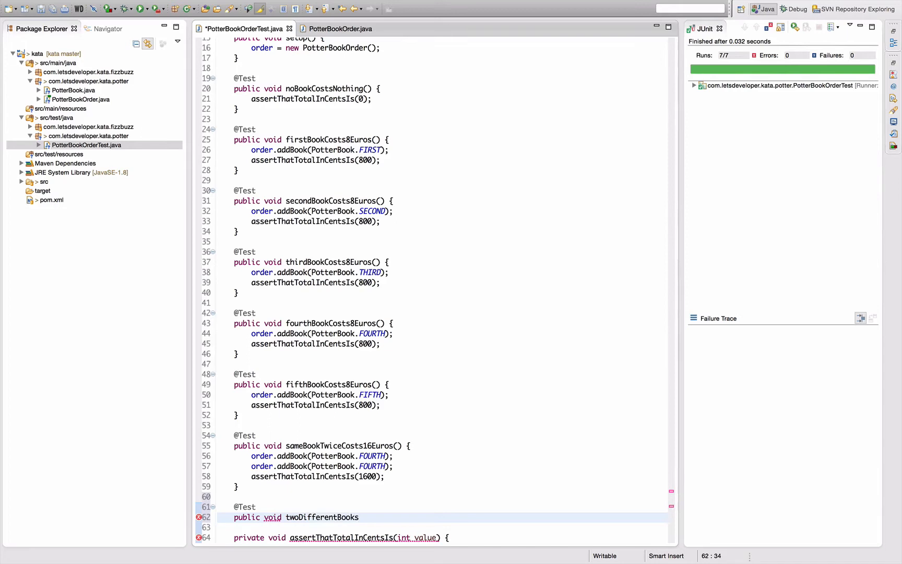
{"action": "type", "text": "ShouldReceive"}
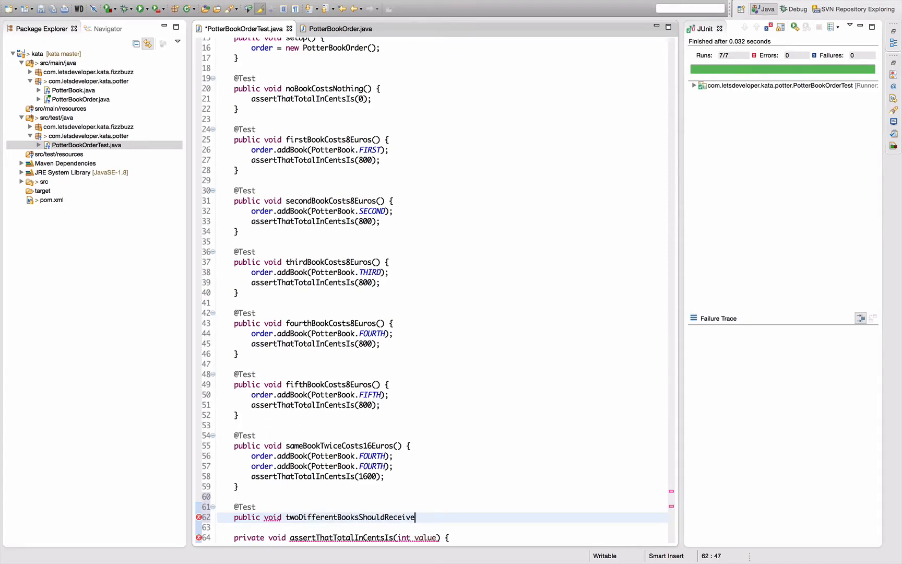
{"action": "type", "text": "5Per"}
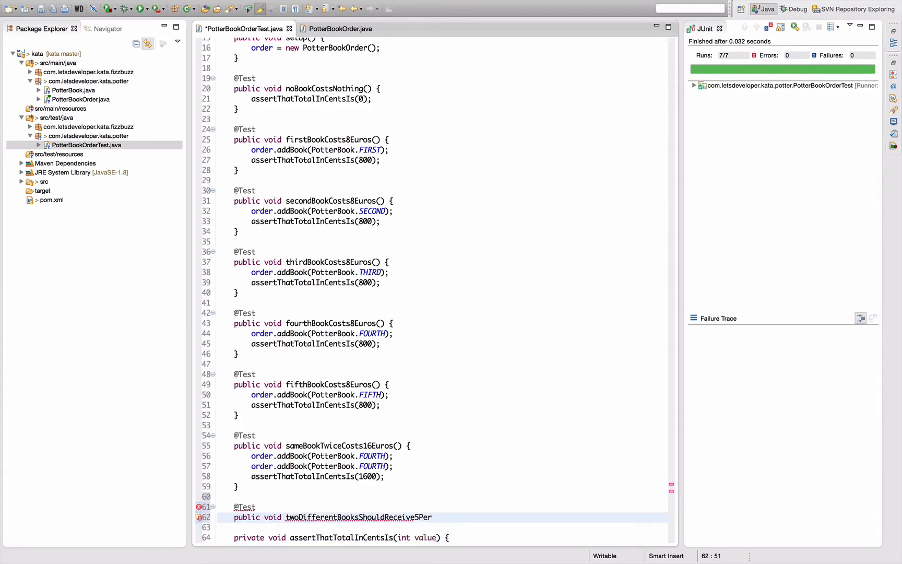
{"action": "type", "text": "cent"}
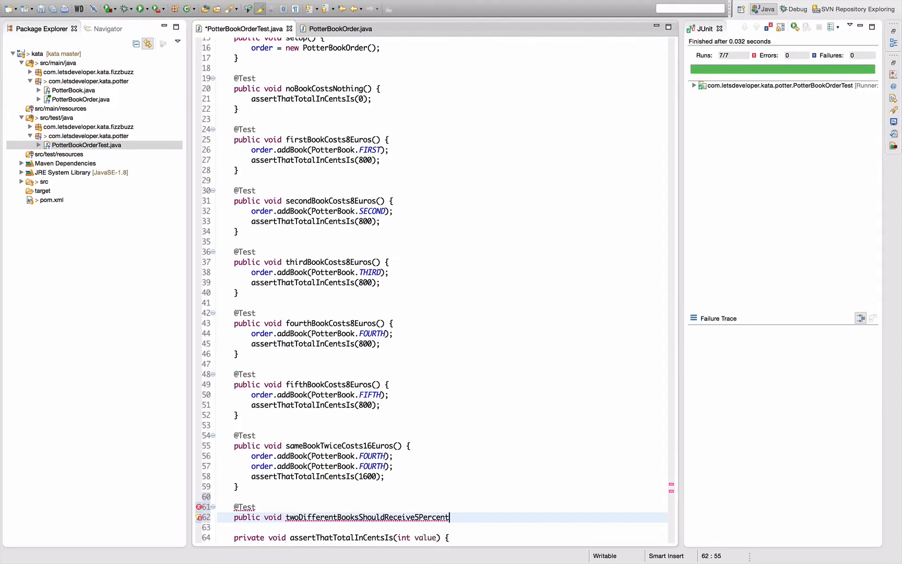
{"action": "type", "text": "Discount() {"}
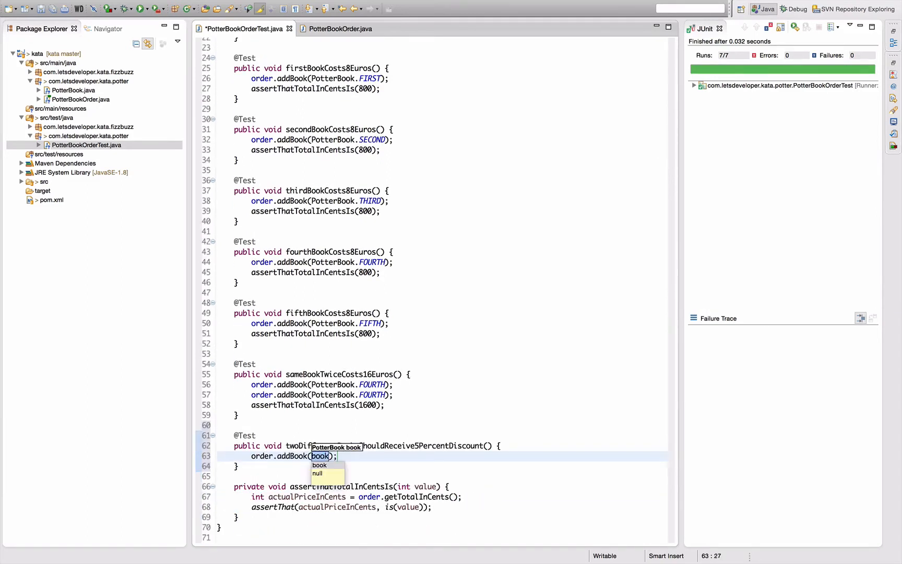
{"action": "type", "text": "PtterB"}
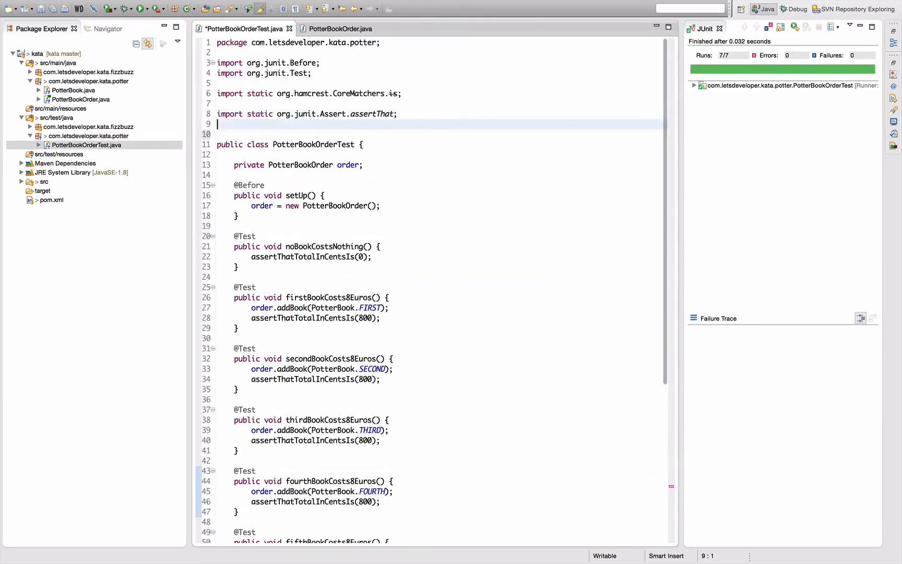
Statically import PotterBook's constants so tests pass bare FIRST, SECOND, and so on
{"action": "type", "text": "import static P"}
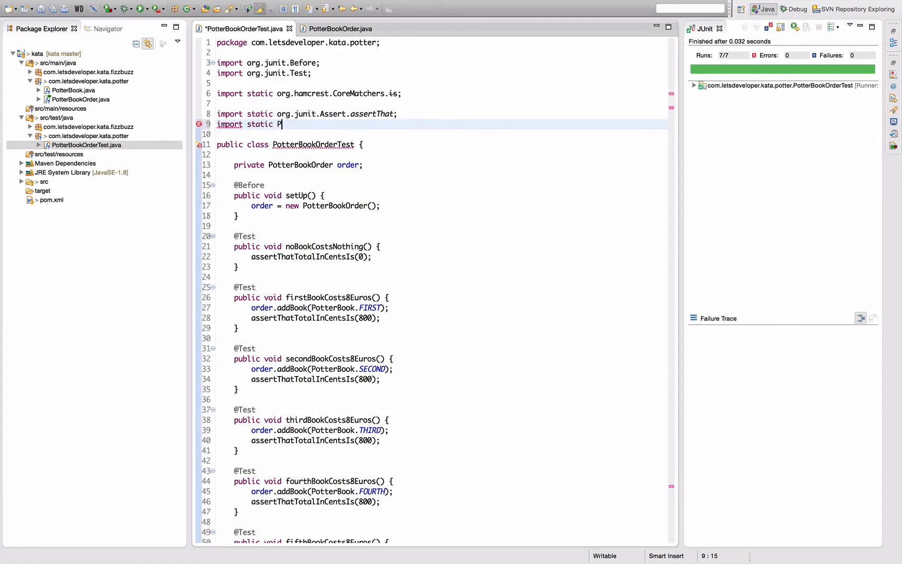
{"action": "type", "text": "ott"}
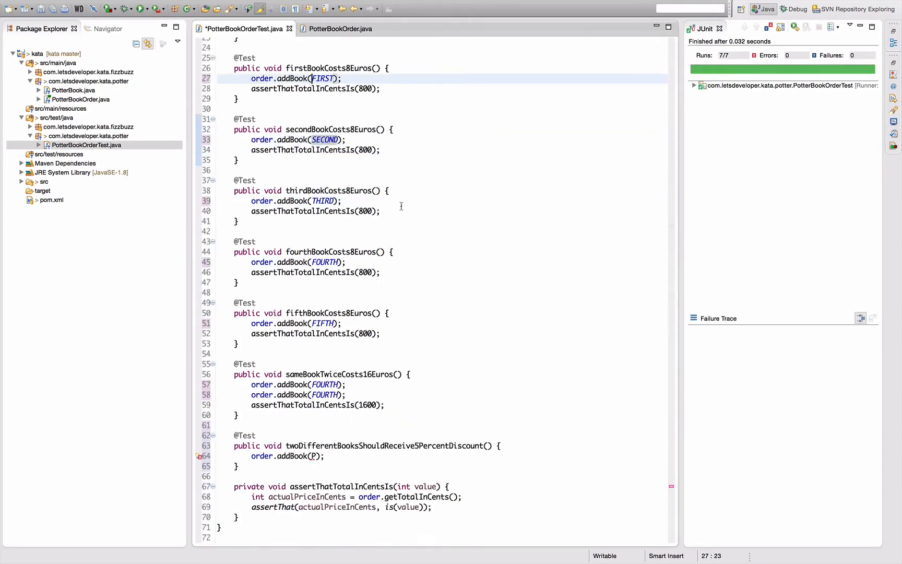
Have the discount test add the THIRD and FIFTH books to the order
{"action": "key", "text": "Backspace"}
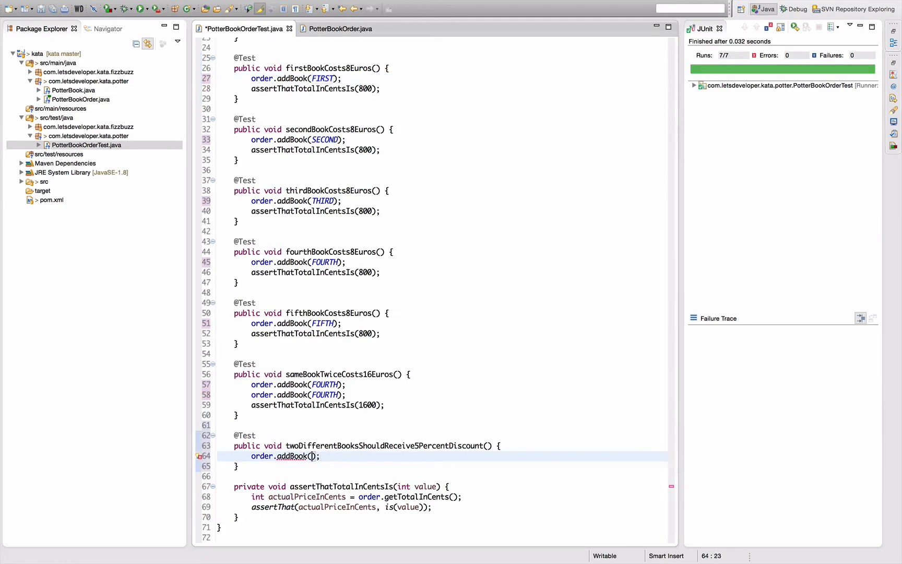
{"action": "type", "text": "THIRD"}
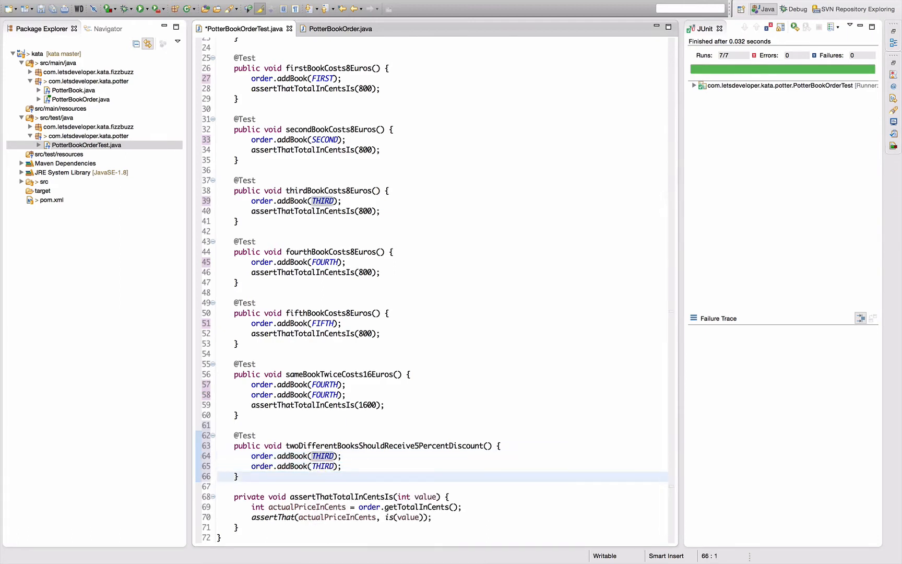
{"action": "left_click", "coordinate": [310, 466]}
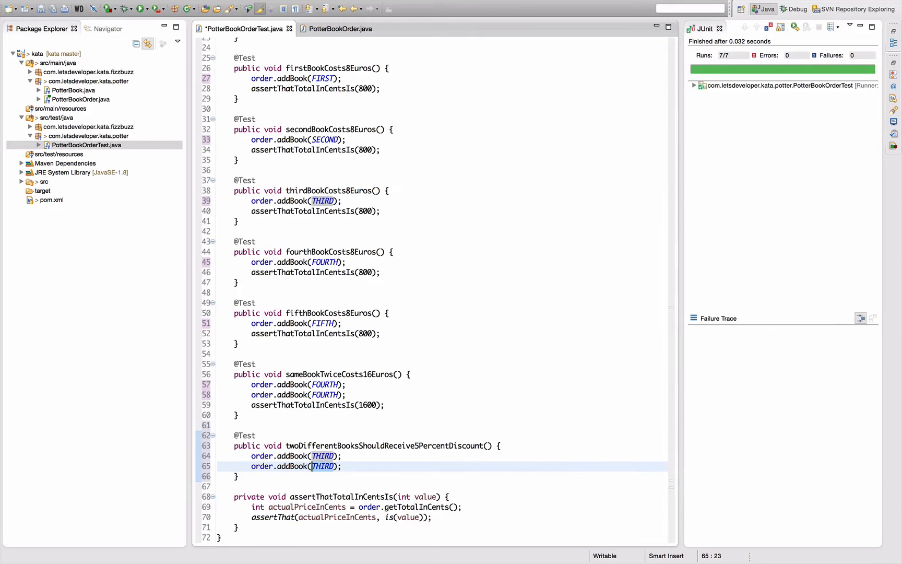
{"action": "type", "text": "FIF"}
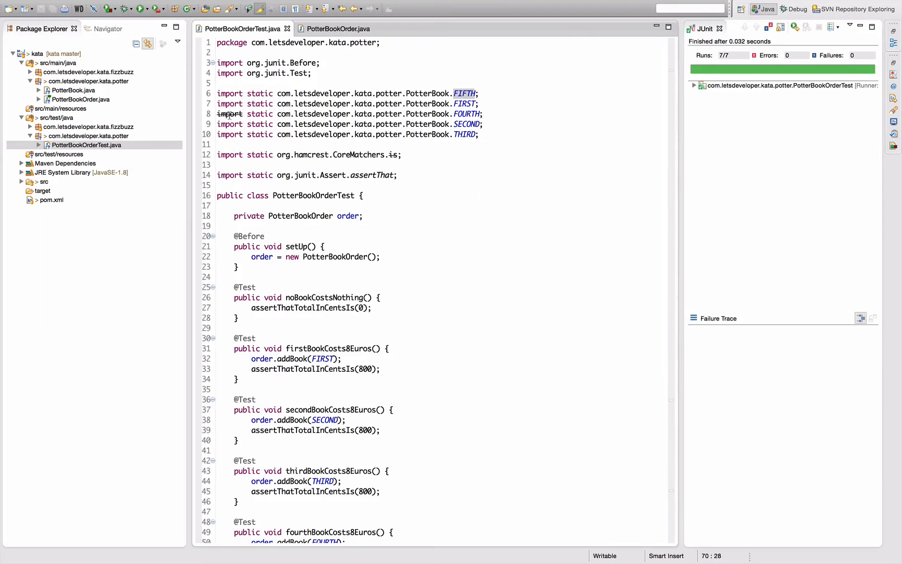
{"action": "scroll", "scroll_direction": "down", "scroll_amount": 3}
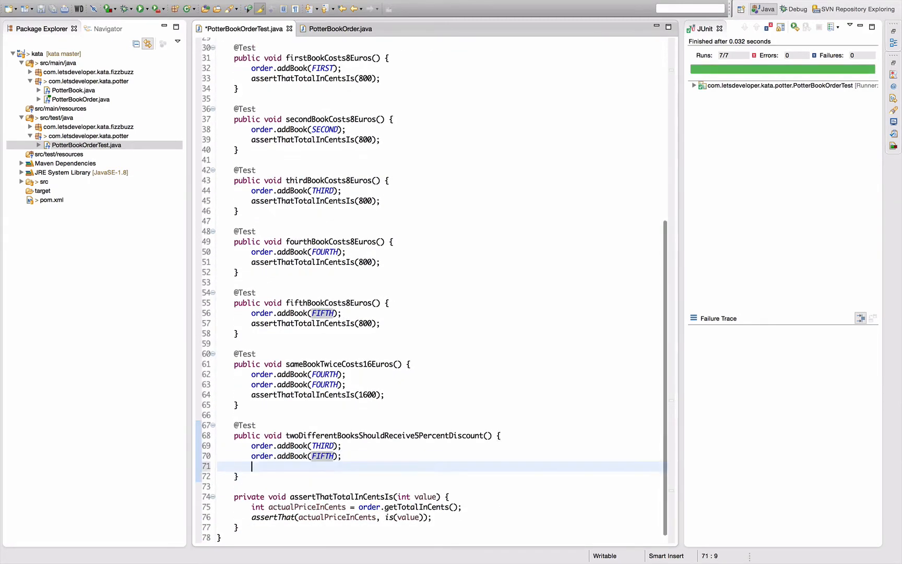
Add assertThatTotalInCentsIs(1520), see it fail against 1600, and switch to PotterBookOrder.java
{"action": "type", "text": "assertThatTotalInCentsIs(1520);"}
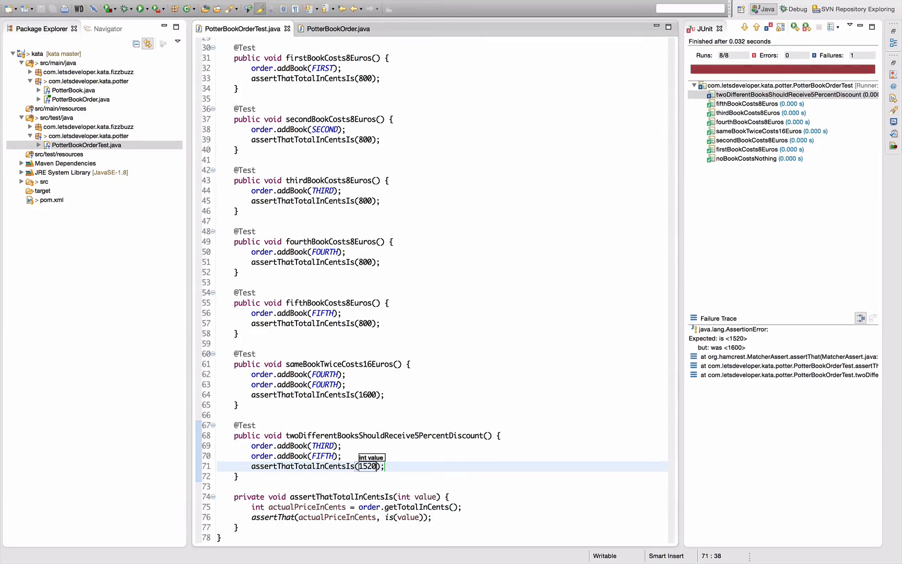
{"action": "left_click", "coordinate": [338, 28]}
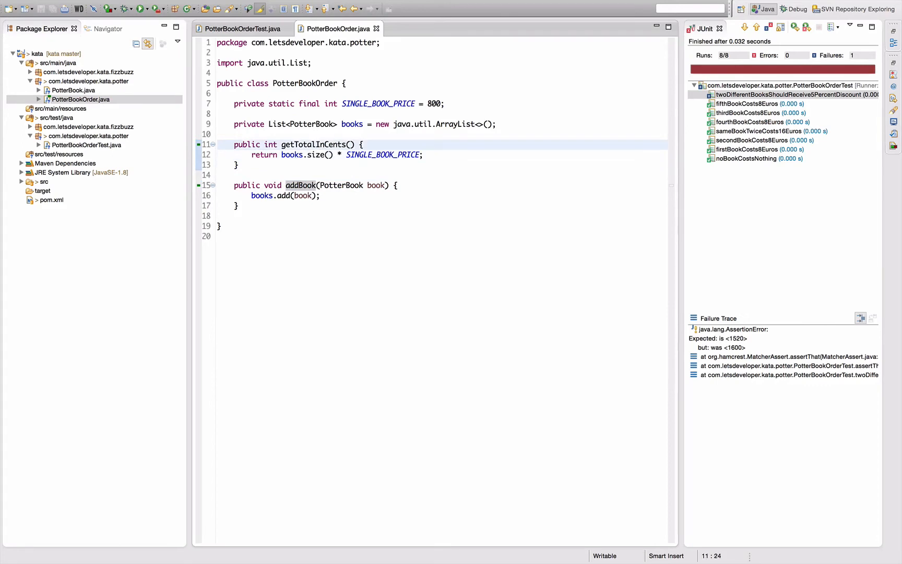
In getTotalInCents, assign new java.util.HashSet<>(books) to a local variable distinctBooks
{"action": "left_click", "coordinate": [363, 145]}
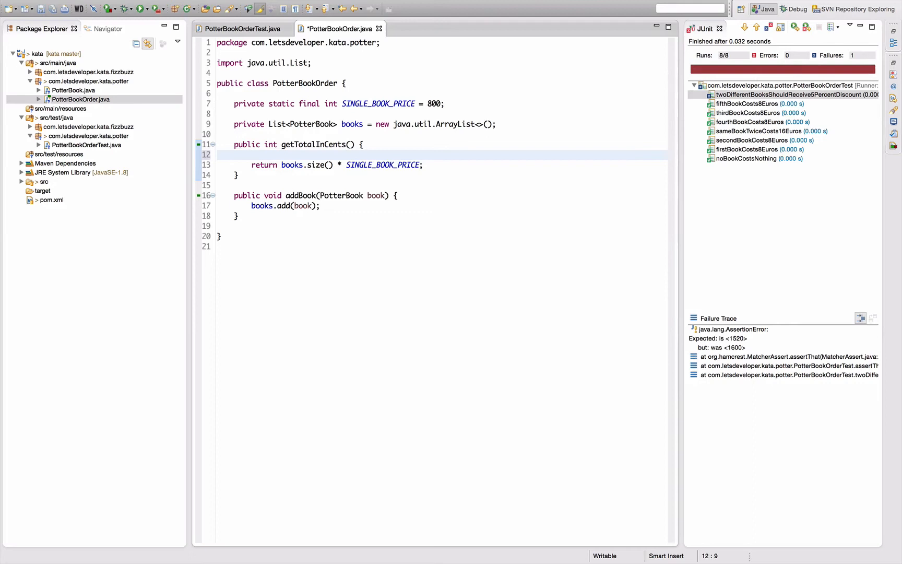
{"action": "type", "text": "new"}
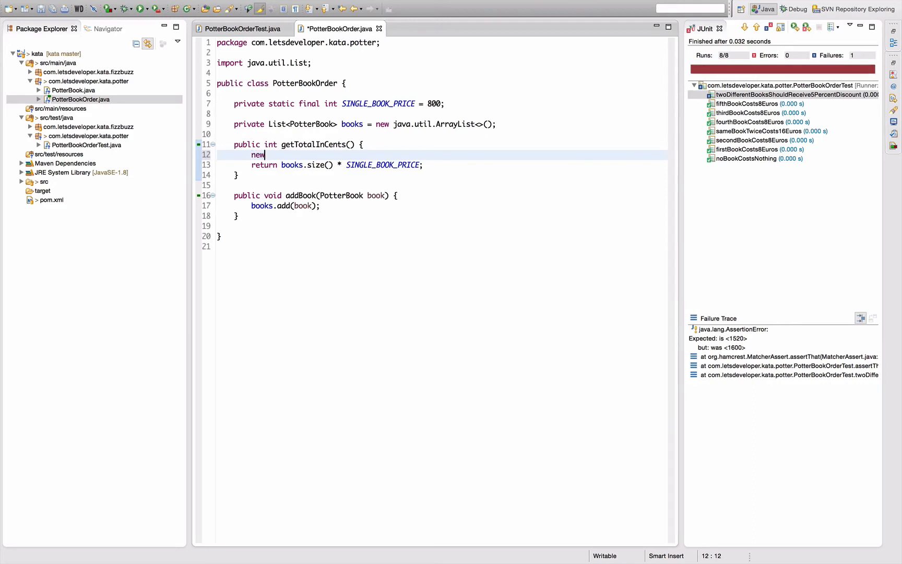
{"action": "key", "text": "BackSpace"}
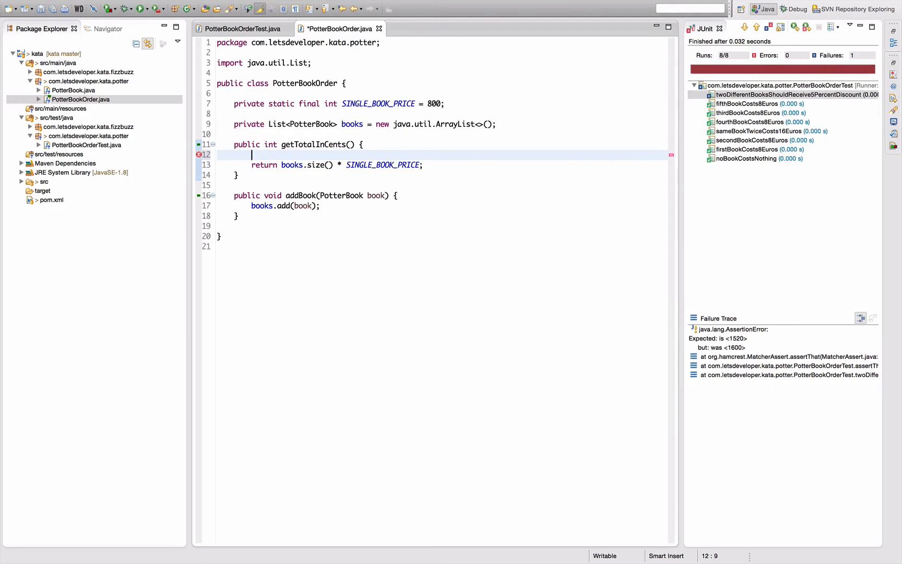
{"action": "type", "text": "new"}
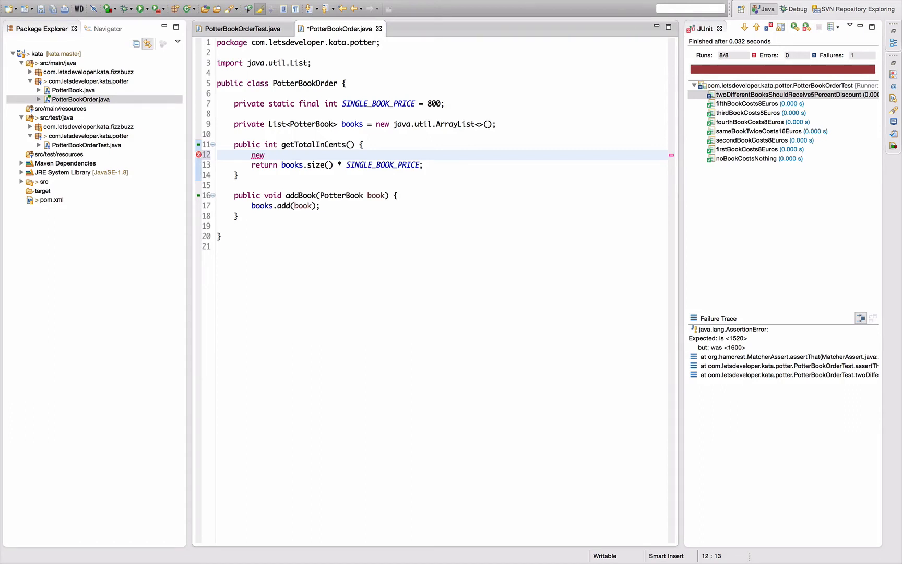
{"action": "type", "text": "java.util."}
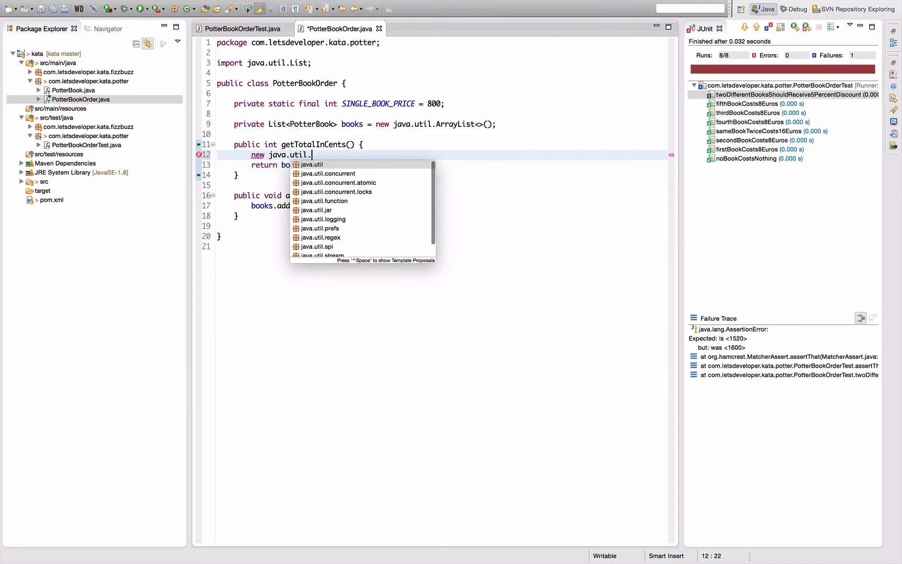
{"action": "type", "text": "HashSet"}
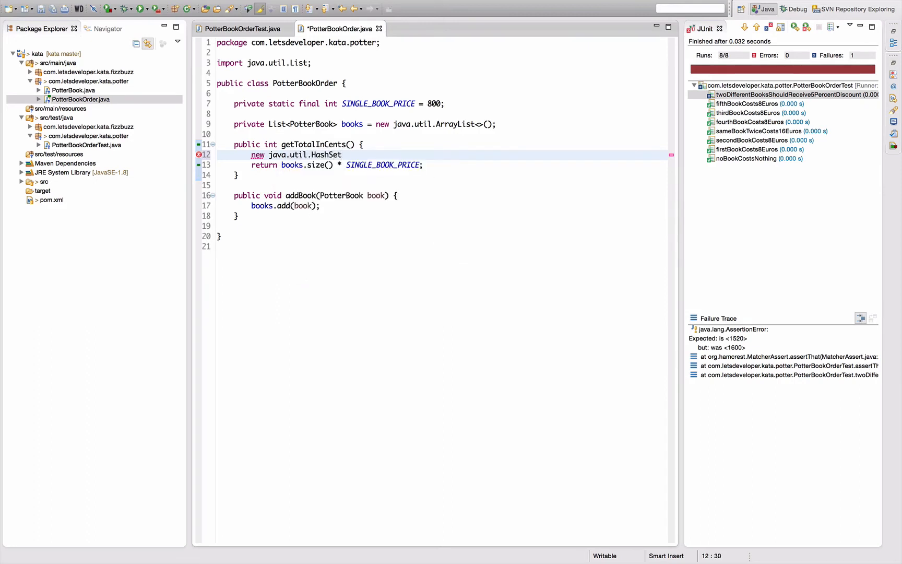
{"action": "type", "text": "<>()"}
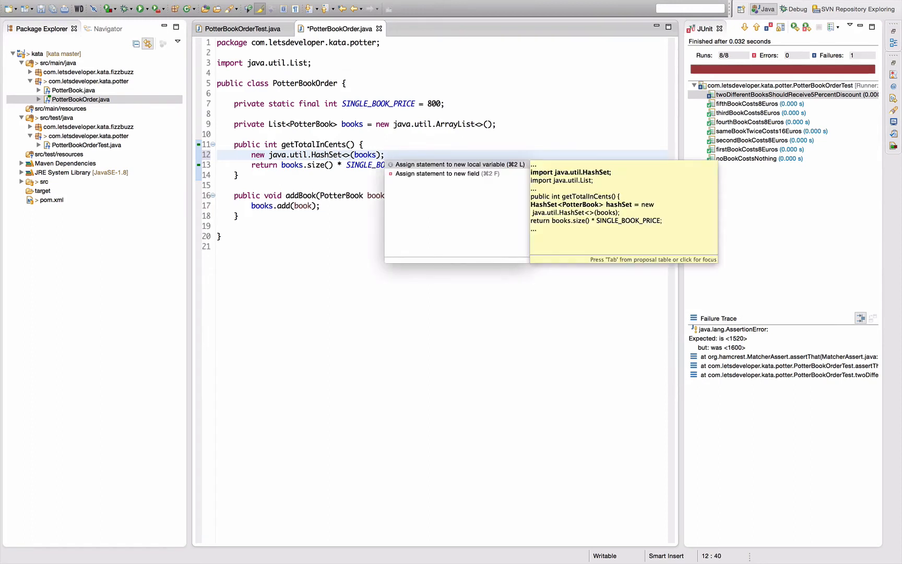
{"action": "left_click", "coordinate": [456, 164]}
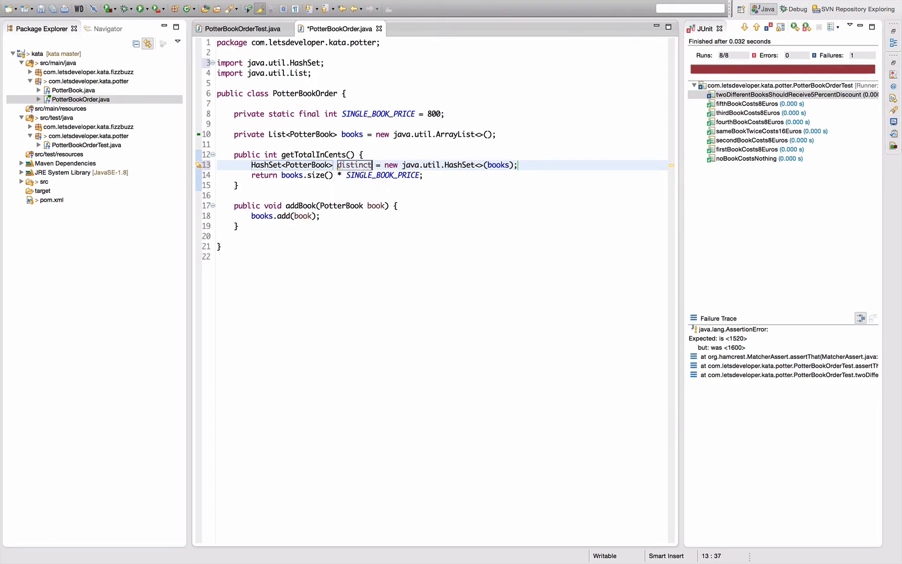
{"action": "type", "text": "Books"}
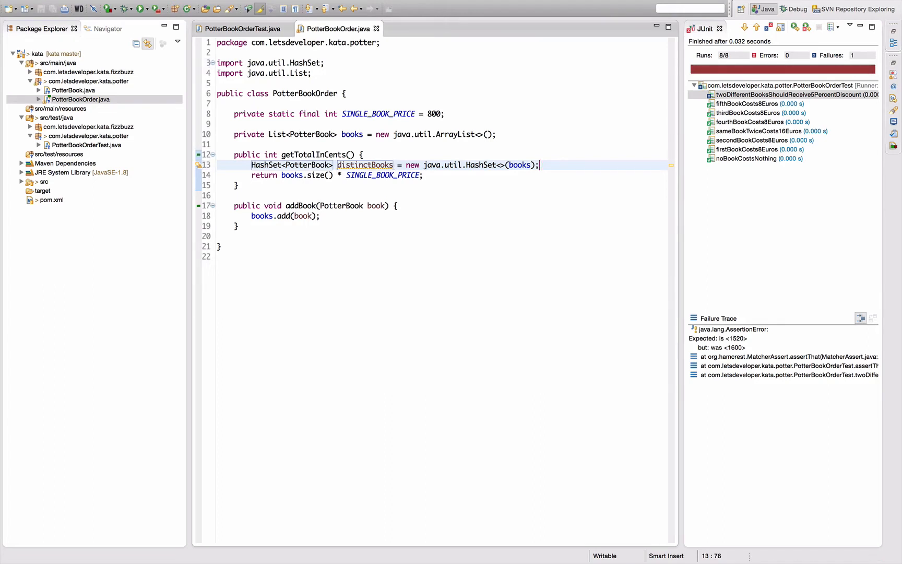
Add an if distinctBooks.size() == 2 branch returning count × SINGLE_BOOK_PRICE × 0.95, cast to int
{"action": "type", "text": "if"}
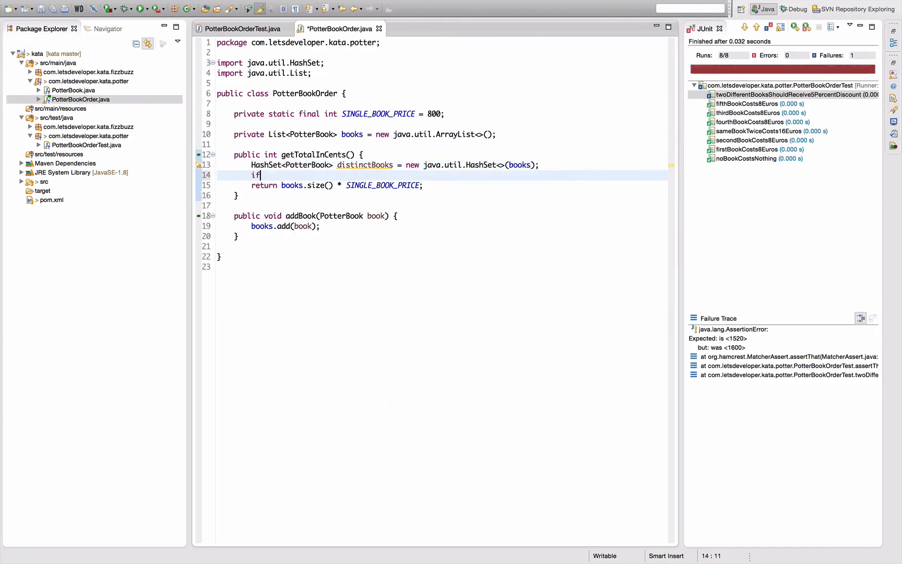
{"action": "type", "text": "(distinctBooks)"}
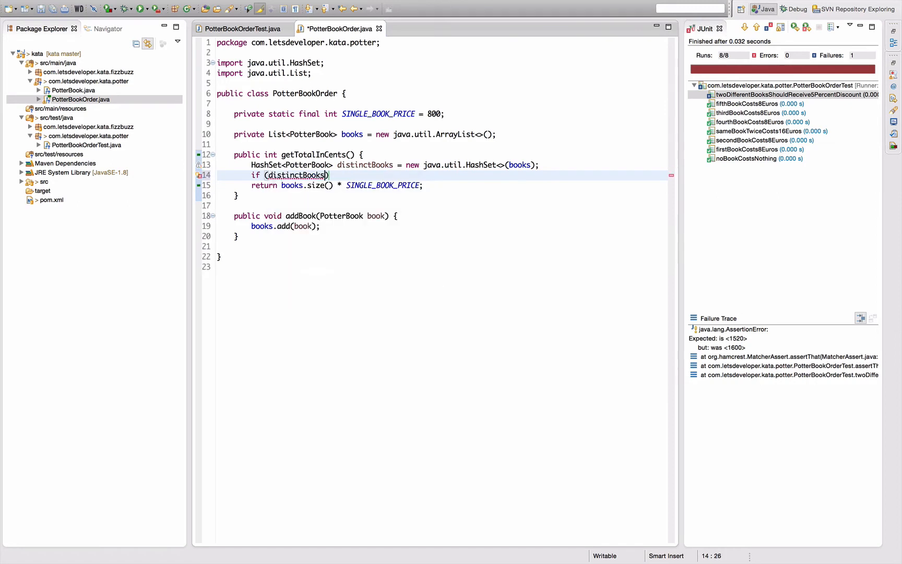
{"action": "type", "text": ".size()"}
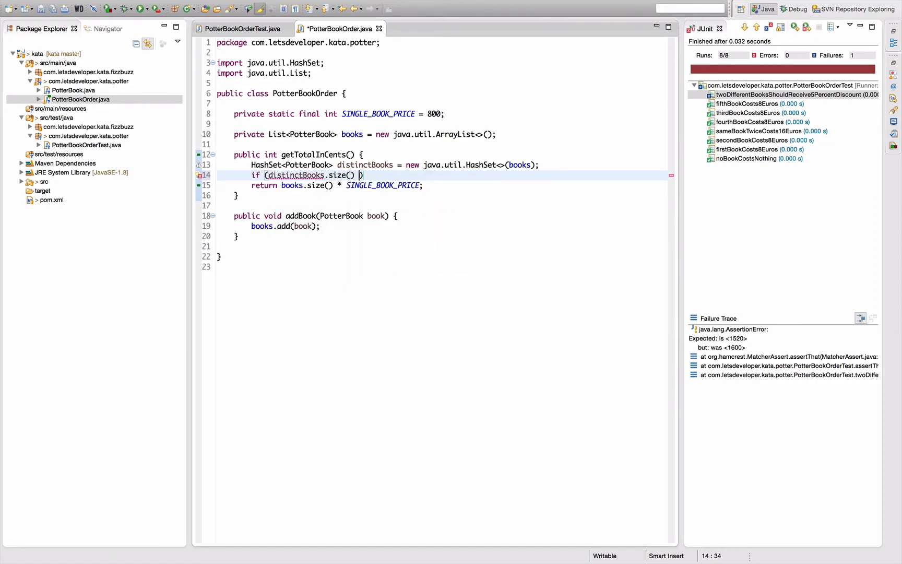
{"action": "type", "text": "== 2) {"}
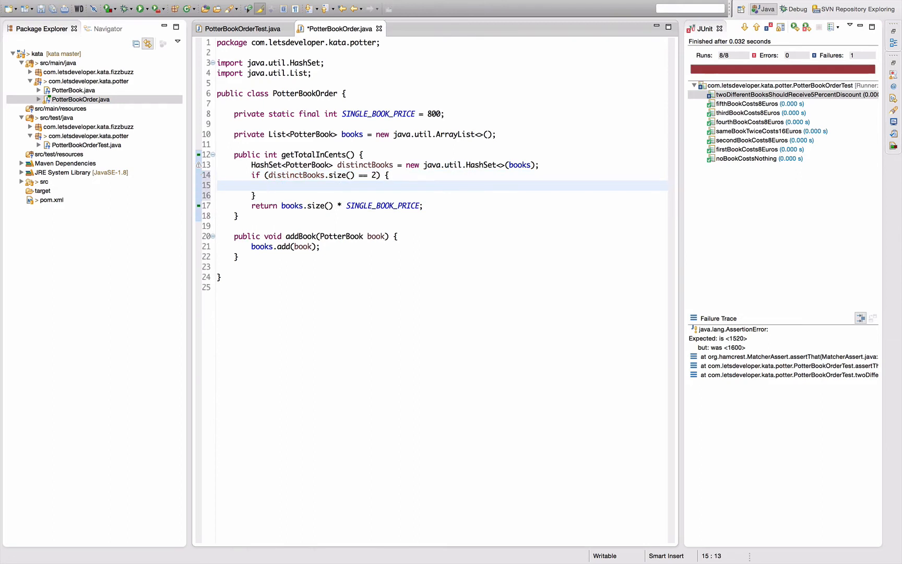
{"action": "type", "text": "return"}
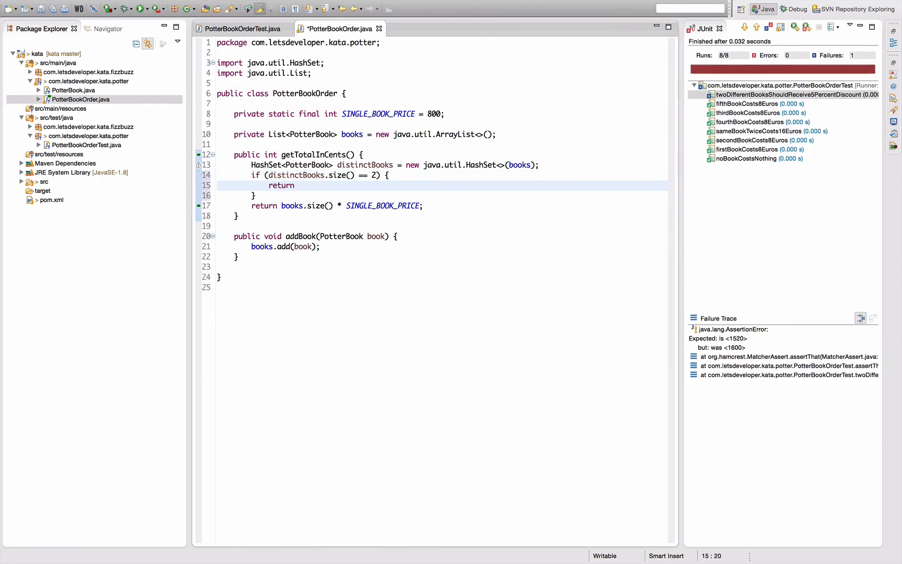
{"action": "type", "text": "distinctBooks."}
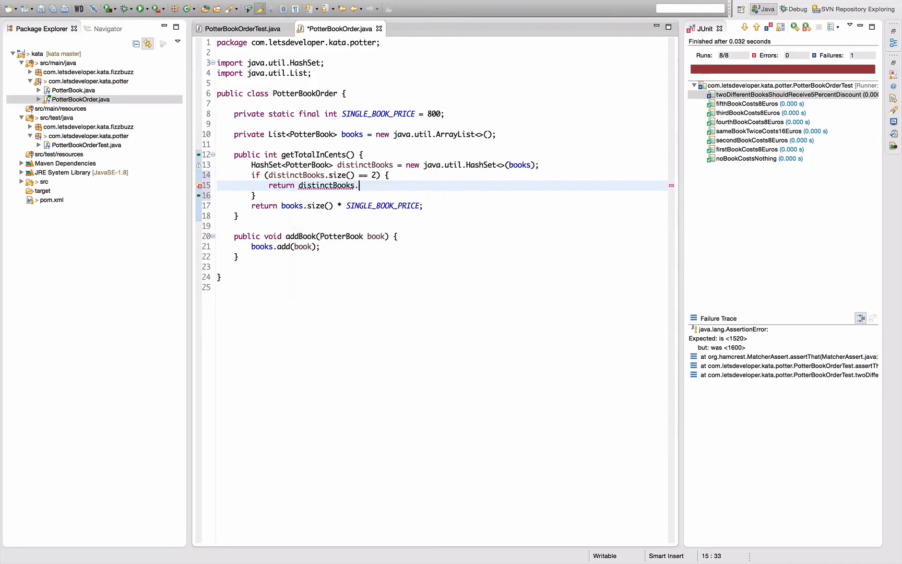
{"action": "type", "text": "size()"}
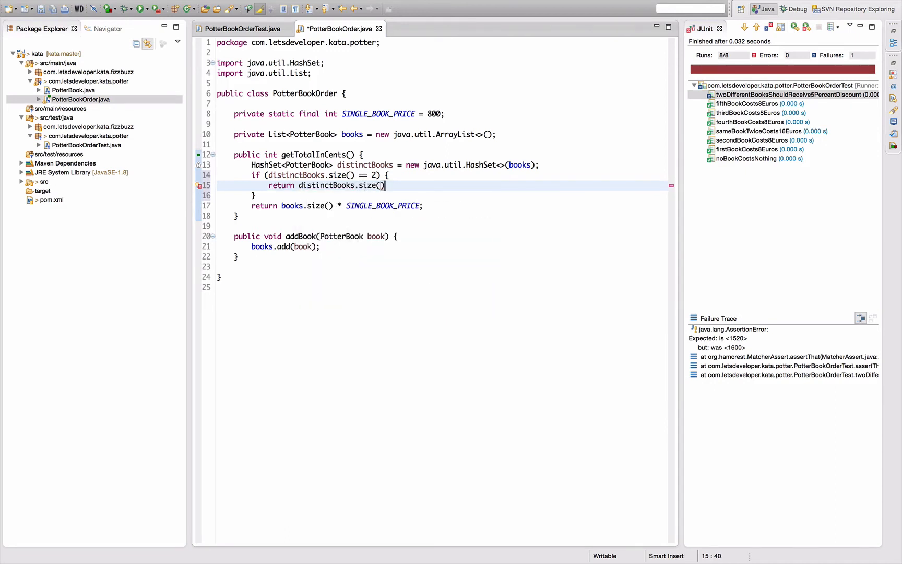
{"action": "type", "text": "*"}
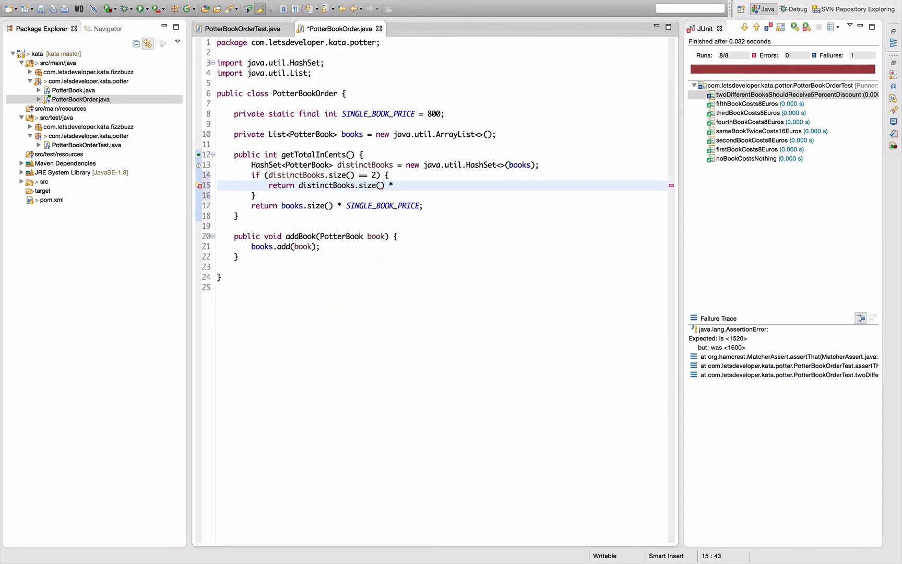
{"action": "type", "text": "SINGLE_BOOK_PRICE"}
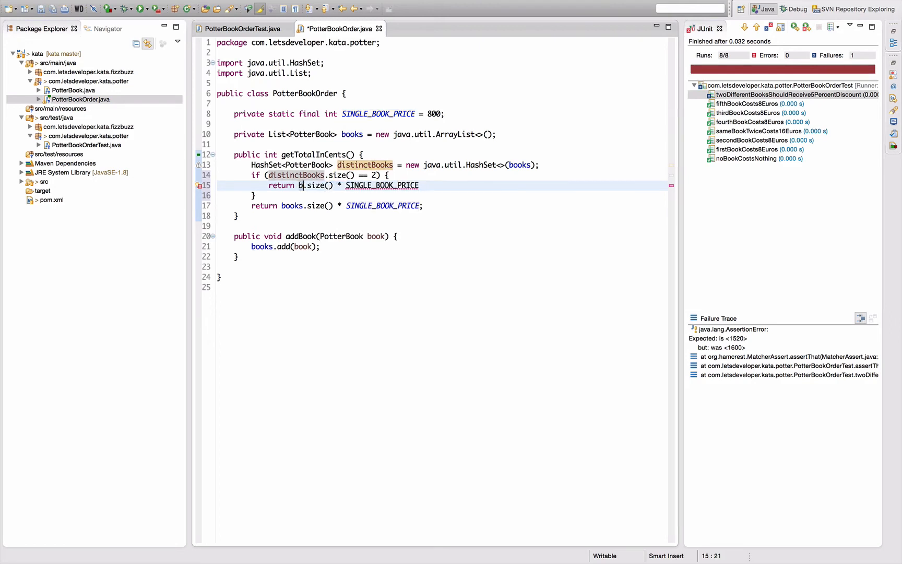
{"action": "type", "text": "ooks"}
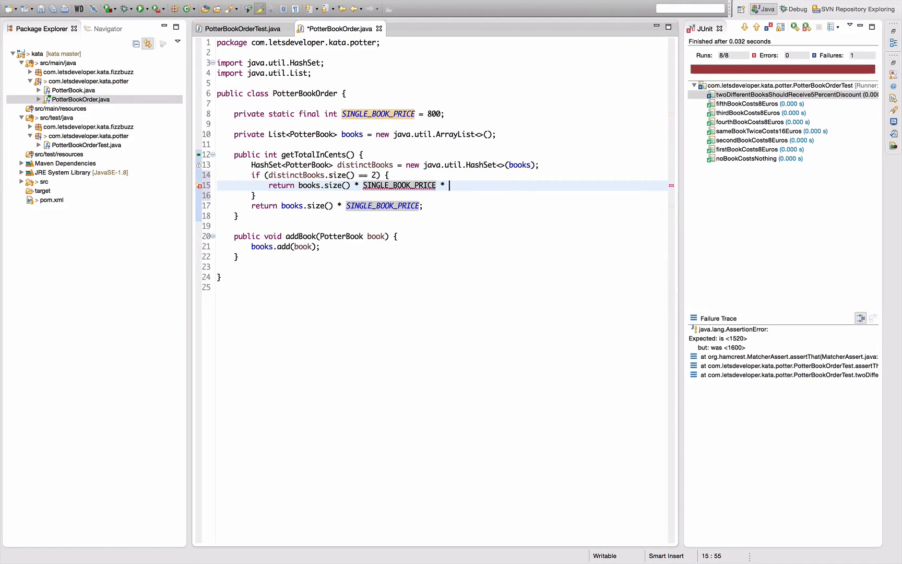
{"action": "type", "text": "0.95)"}
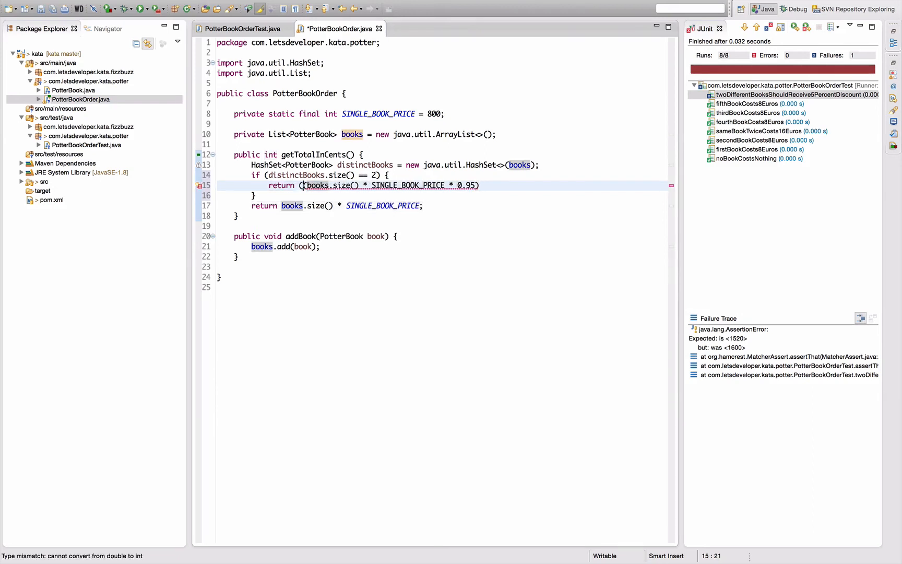
{"action": "type", "text": "int)"}
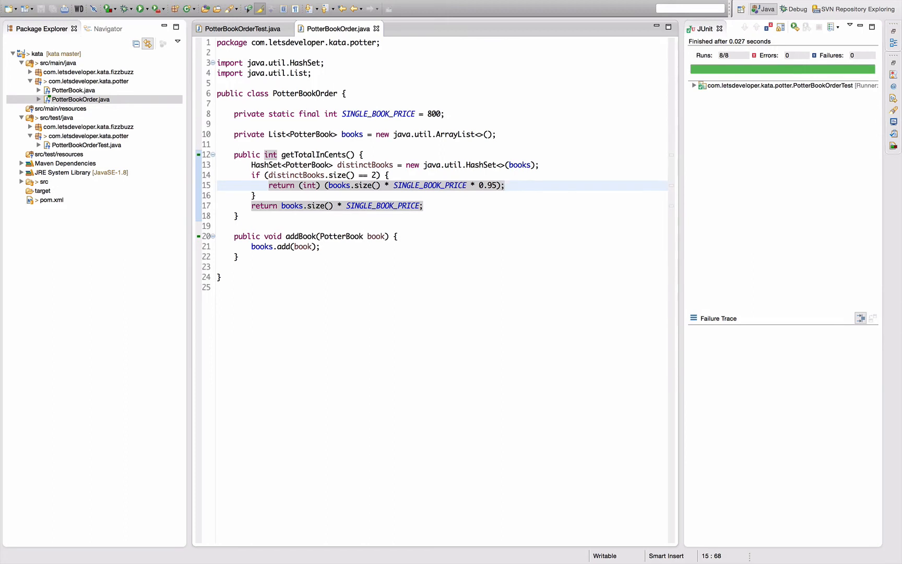
Extract books.size() into a local variable named numberOfBooks
{"action": "left_click", "coordinate": [504, 185]}
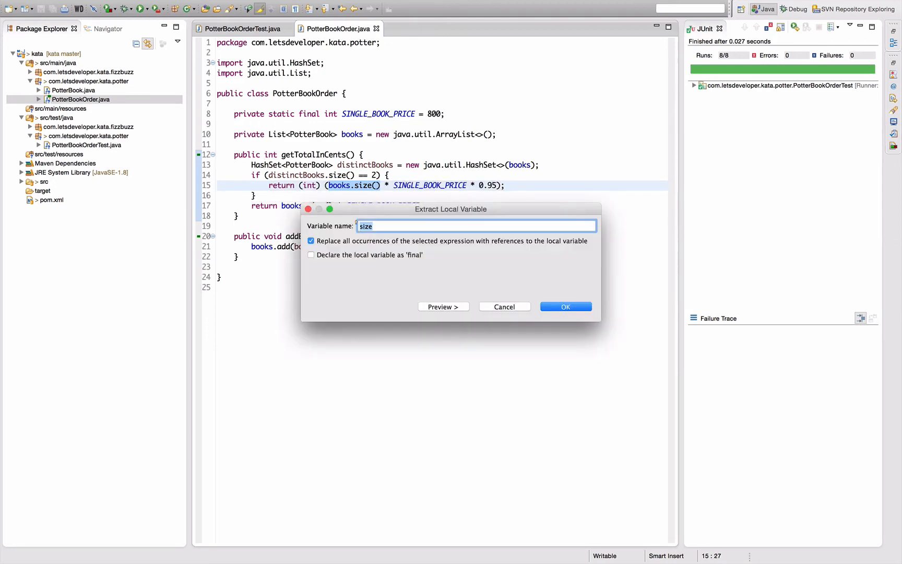
{"action": "type", "text": "numberOfB"}
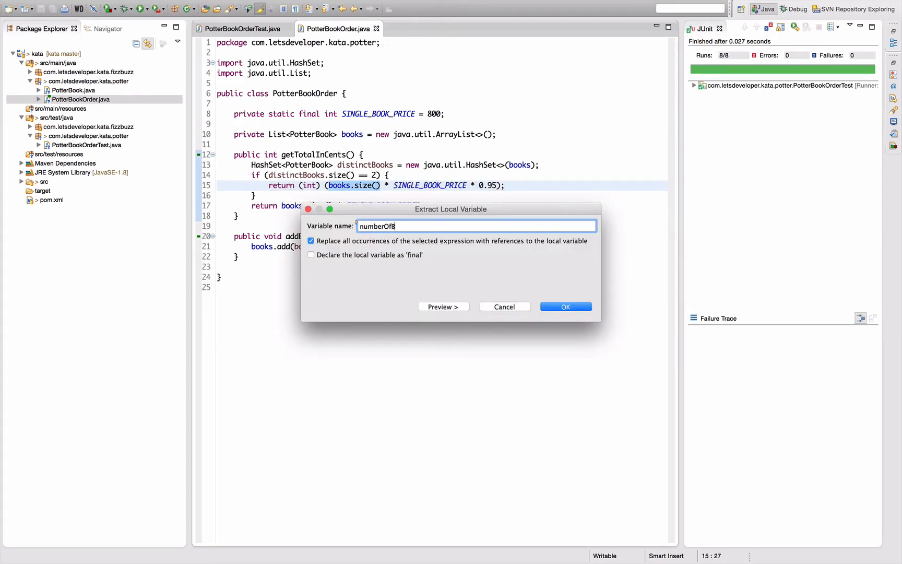
{"action": "left_click", "coordinate": [564, 306]}
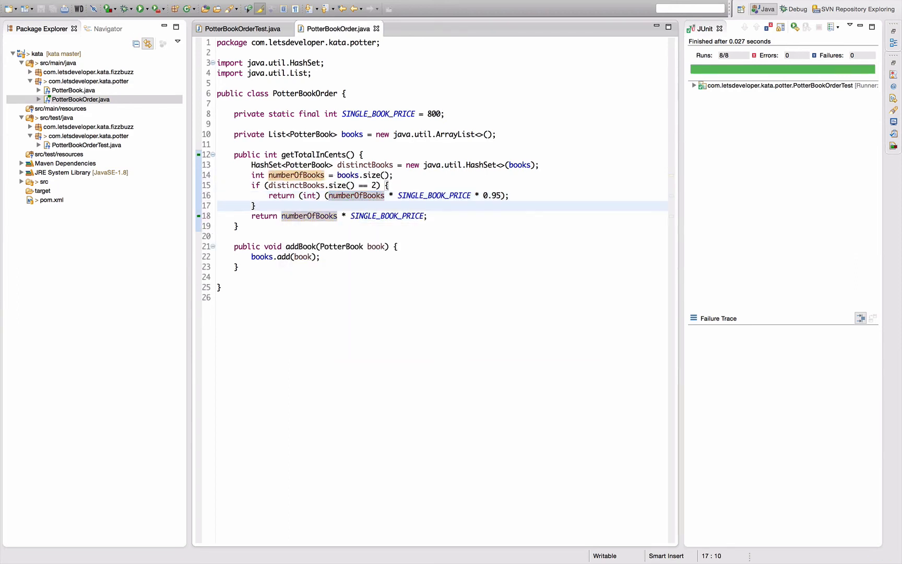
Extract distinctBooks.size() into numberOfDistinctBooks and select the two distinct-count lines
{"action": "left_click", "coordinate": [385, 175]}
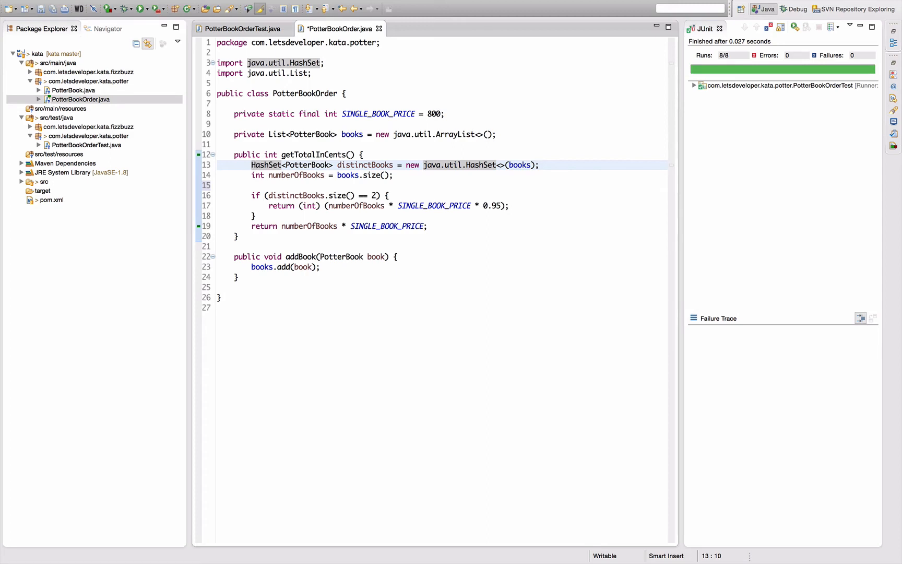
{"action": "left_click", "coordinate": [250, 175]}
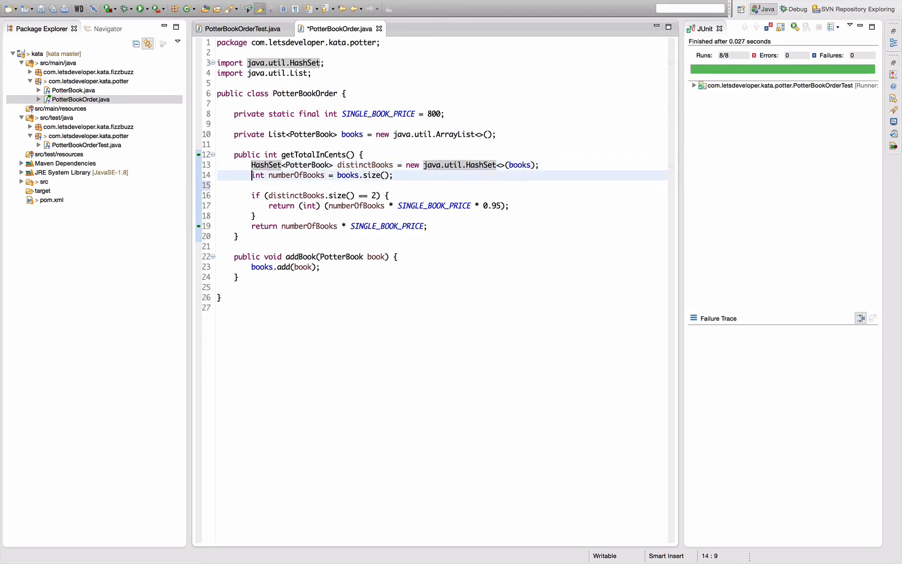
{"action": "left_click", "coordinate": [271, 195]}
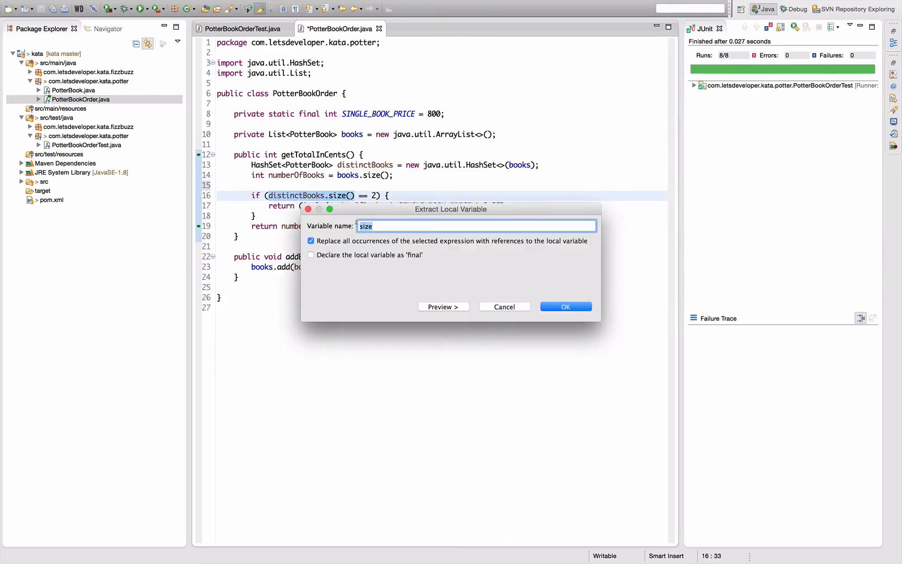
{"action": "type", "text": "numberOf"}
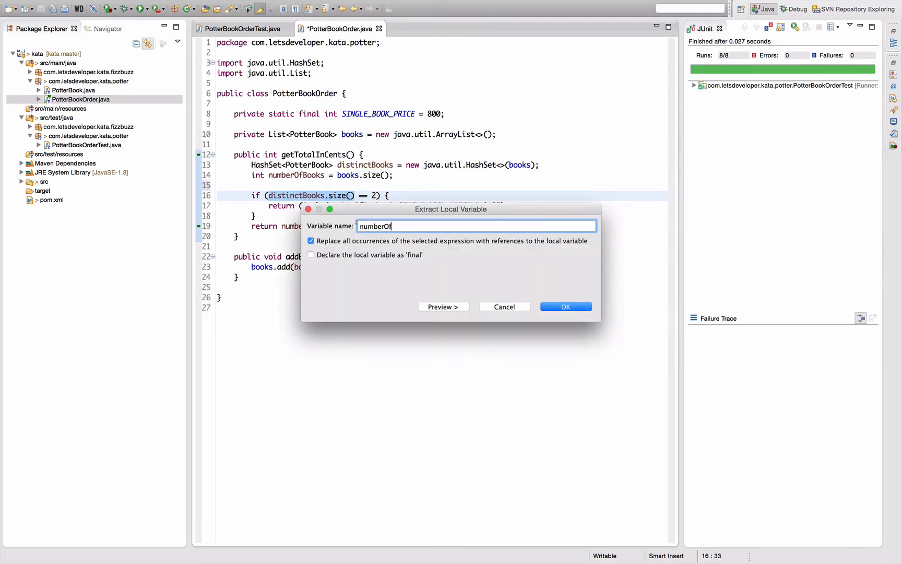
{"action": "type", "text": "DistinctBook"}
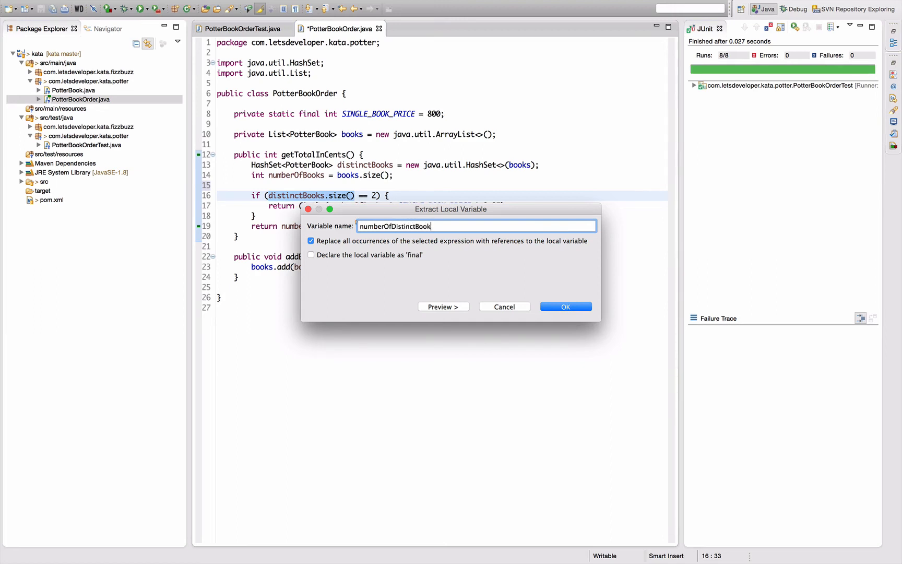
{"action": "left_click", "coordinate": [565, 305]}
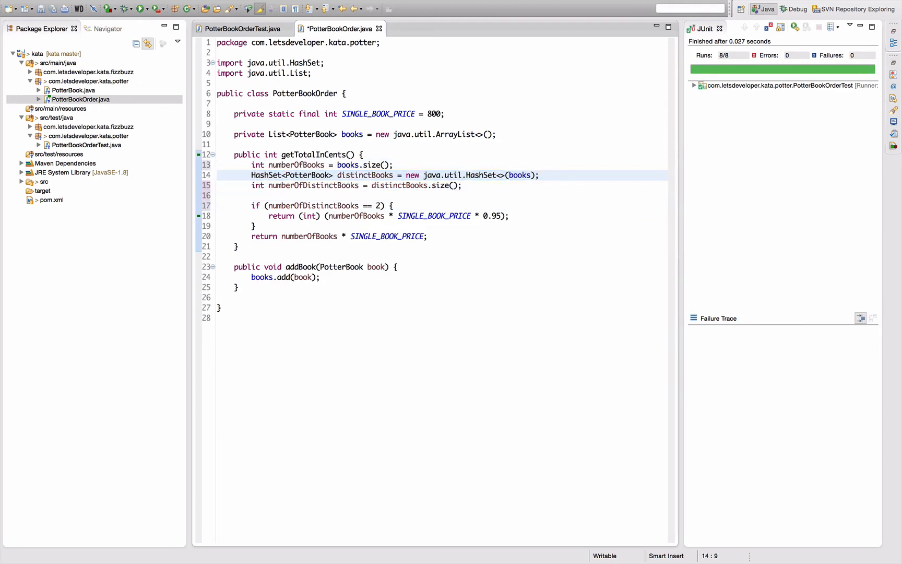
{"action": "left_click_drag", "start_coordinate": [252, 174], "coordinate": [462, 186]}
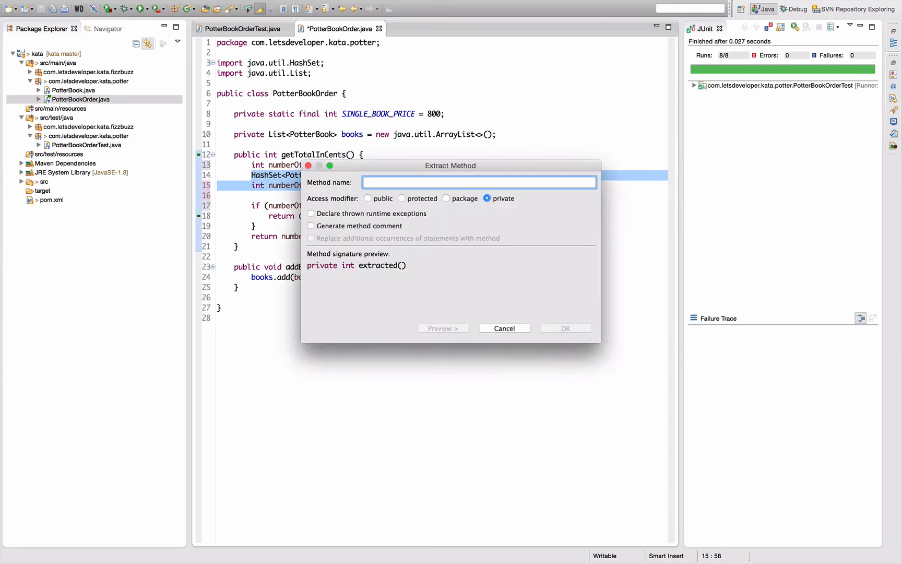
Extract the selected distinct-count lines into a private method getNumberOfDistinctBooks
{"action": "type", "text": "getNumberOf"}
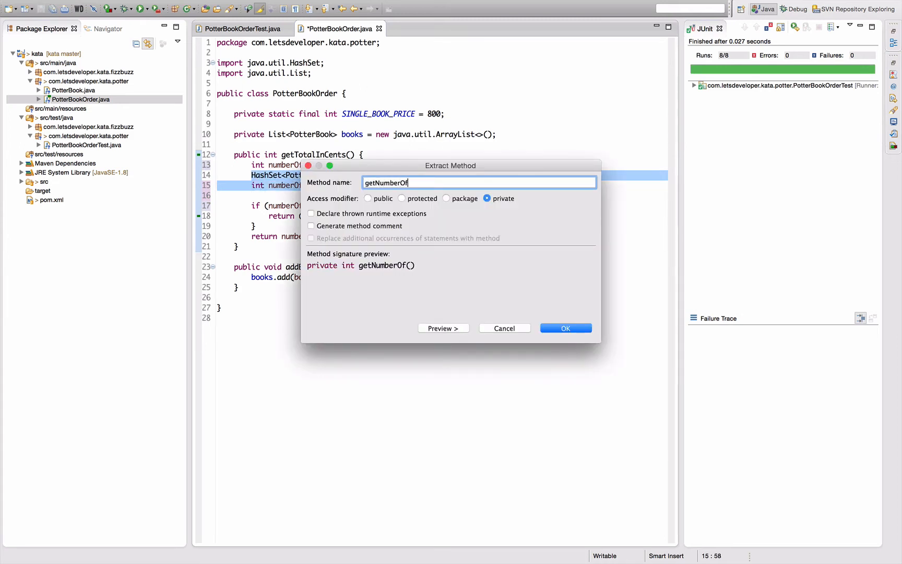
{"action": "type", "text": "Distinct"}
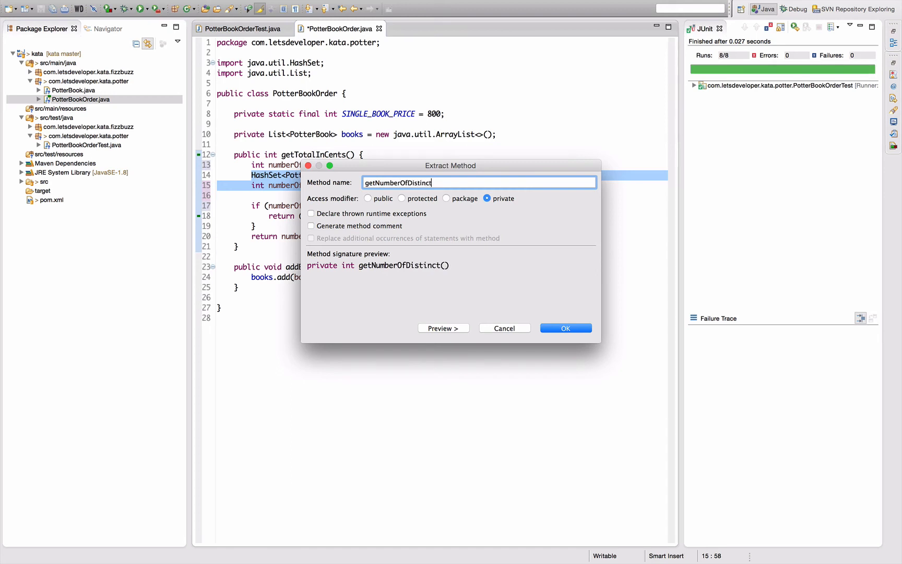
{"action": "type", "text": "Books"}
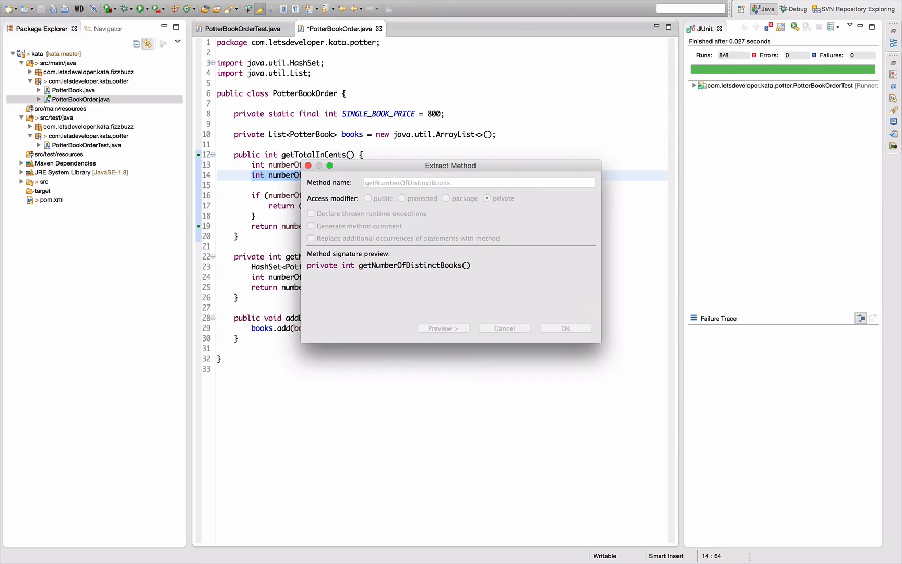
{"action": "left_click", "coordinate": [564, 328]}
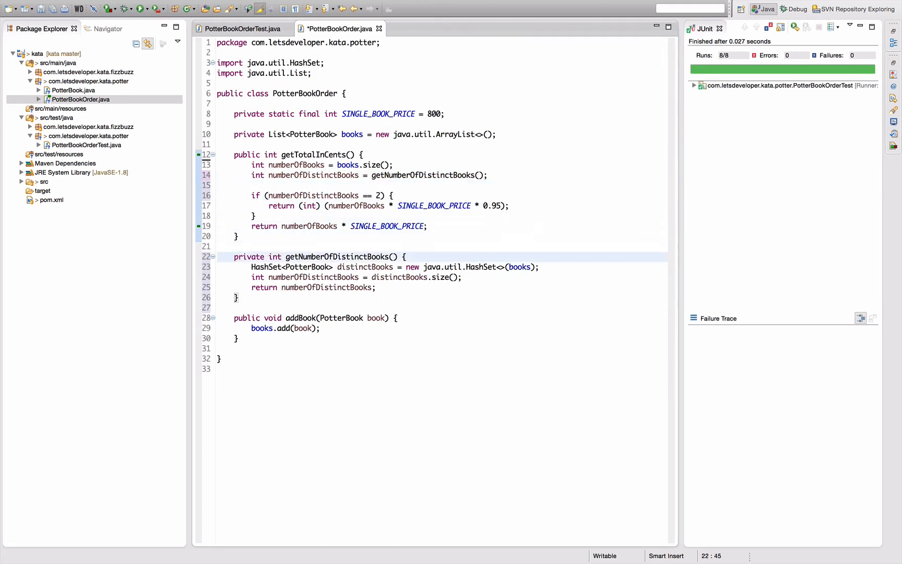
Extract the book count into a private method getNumberOfBooks
{"action": "left_click", "coordinate": [407, 277]}
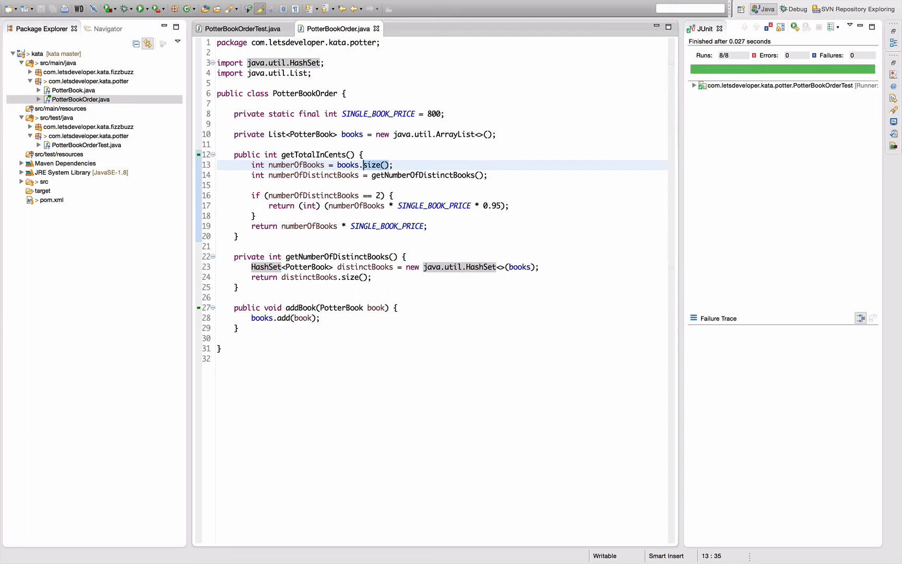
{"action": "type", "text": "g"}
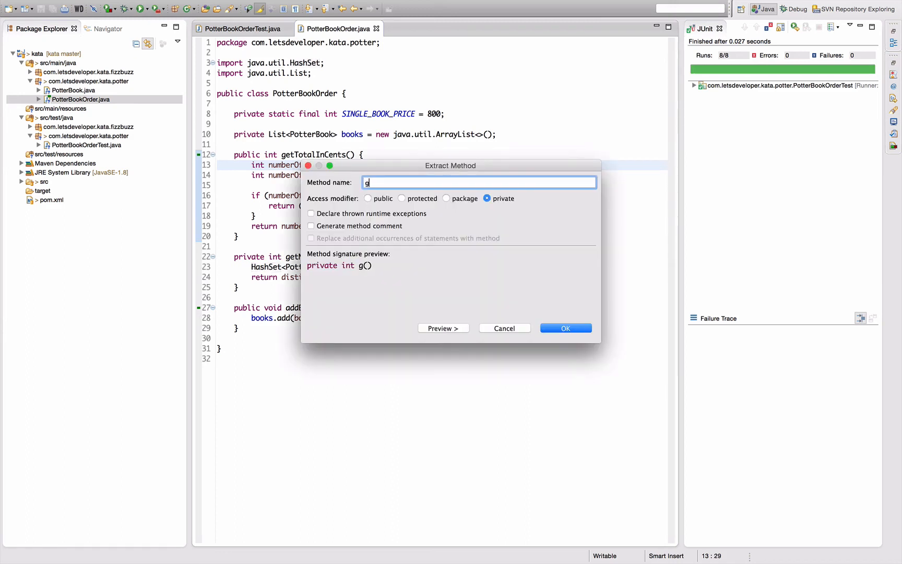
{"action": "type", "text": "etNumberOfBooks"}
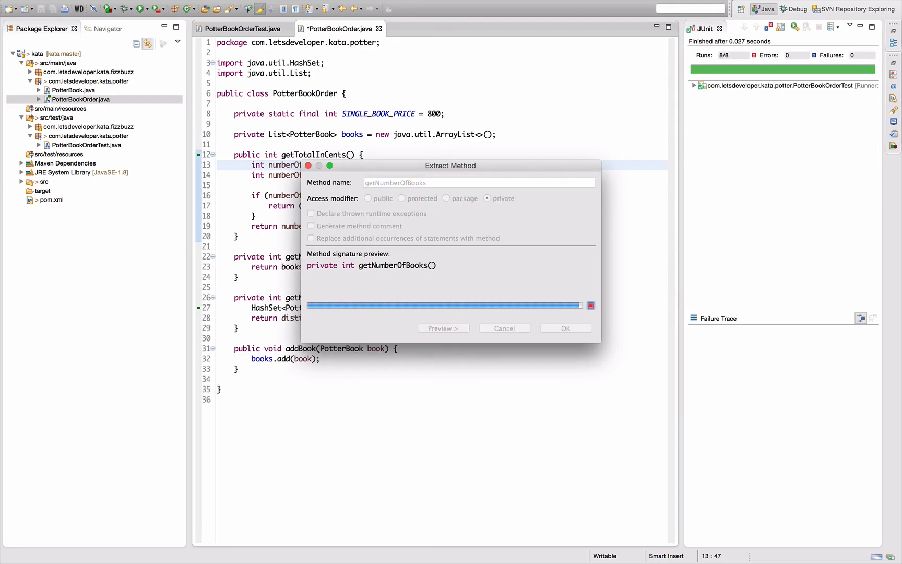
{"action": "left_click", "coordinate": [565, 327]}
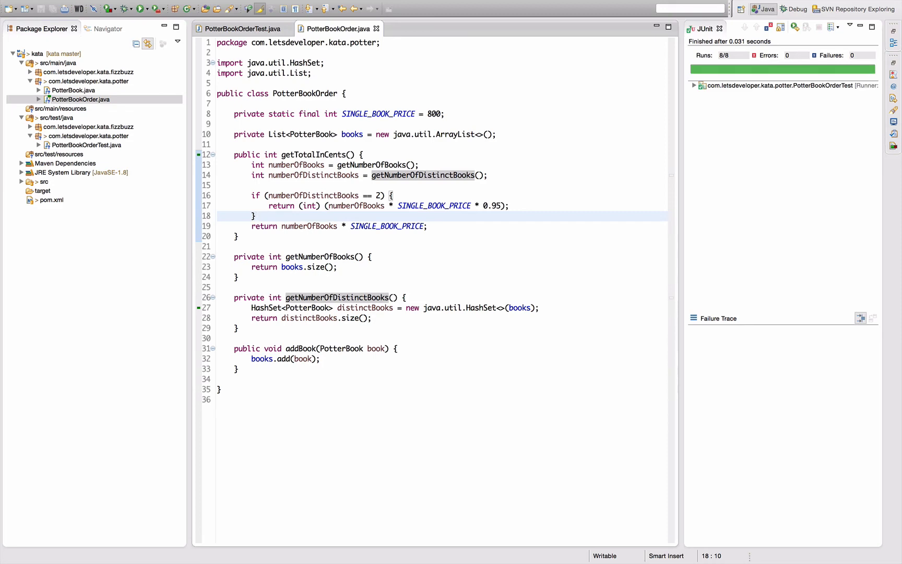
Switch to PotterBookOrderTest.java and scroll down to the last tests
{"action": "left_click", "coordinate": [240, 29]}
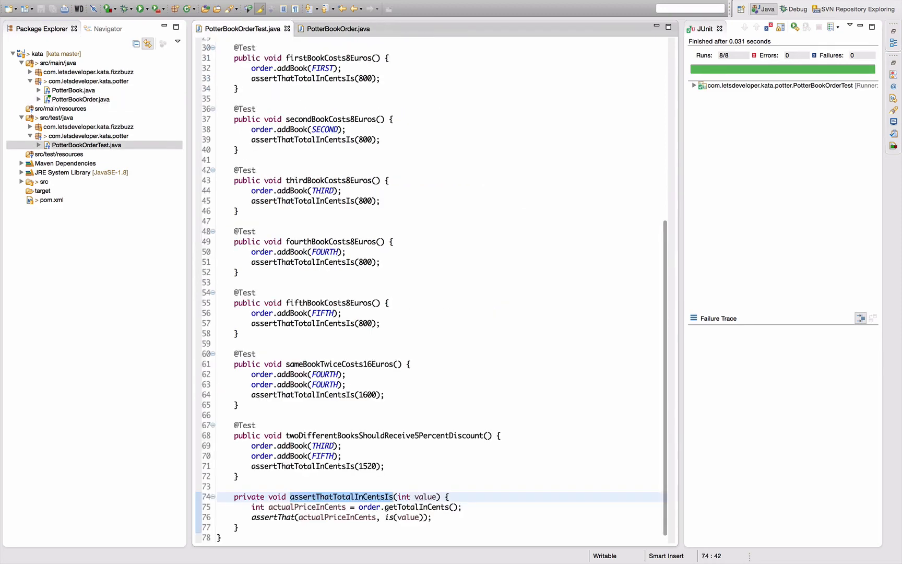
{"action": "scroll", "scroll_direction": "down", "scroll_amount": 3}
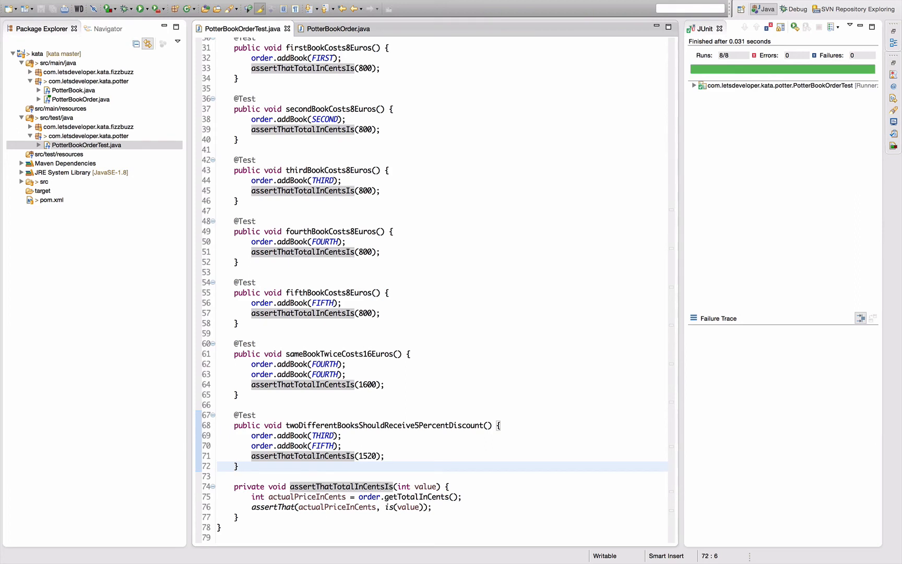
{"action": "type", "text": "@Test"}
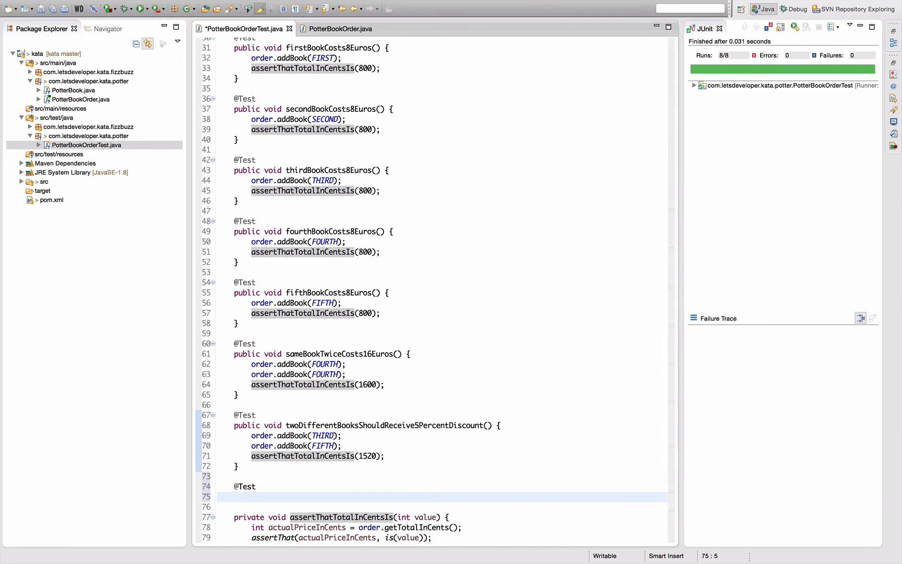
{"action": "type", "text": "public"}
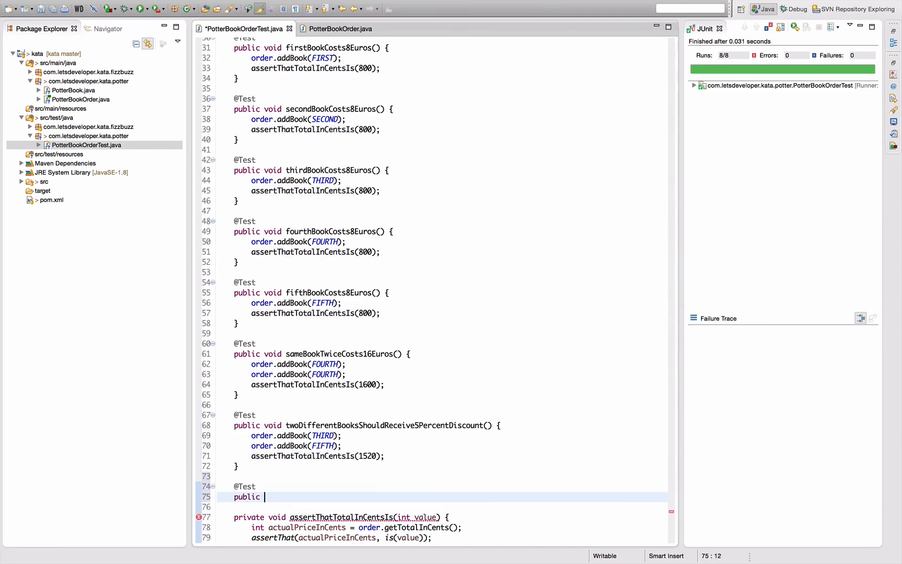
{"action": "type", "text": "void"}
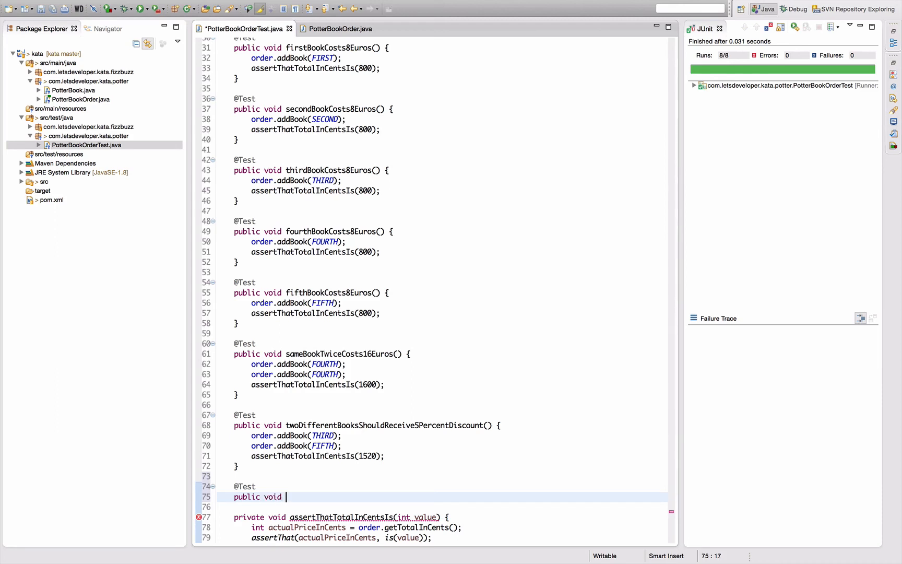
{"action": "type", "text": "tw"}
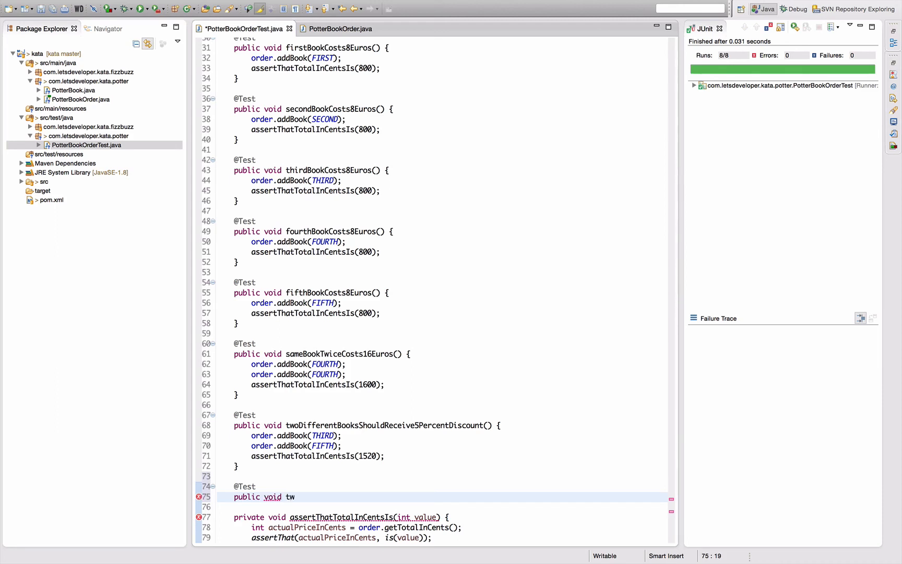
{"action": "type", "text": "o"}
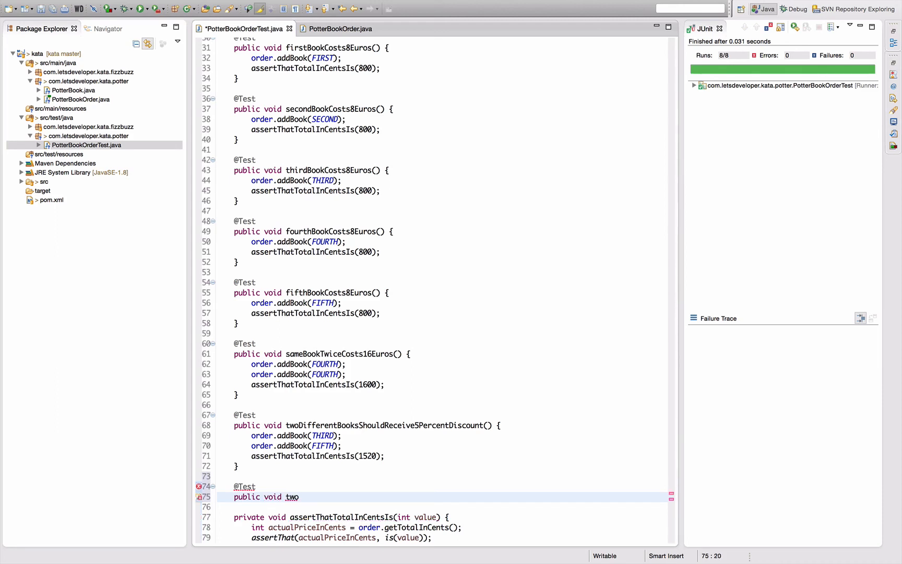
{"action": "scroll", "scroll_direction": "down", "scroll_amount": 3}
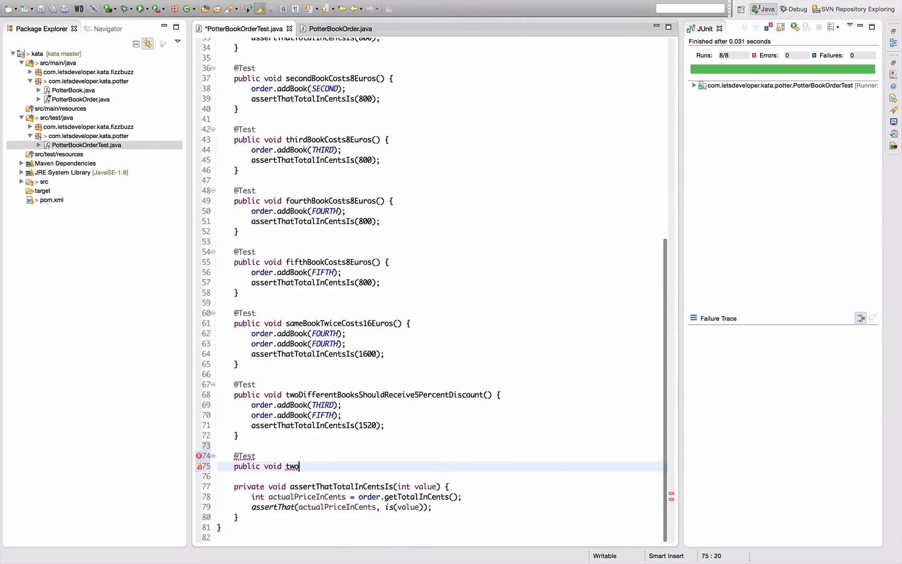
{"action": "type", "text": "TimesTwo"}
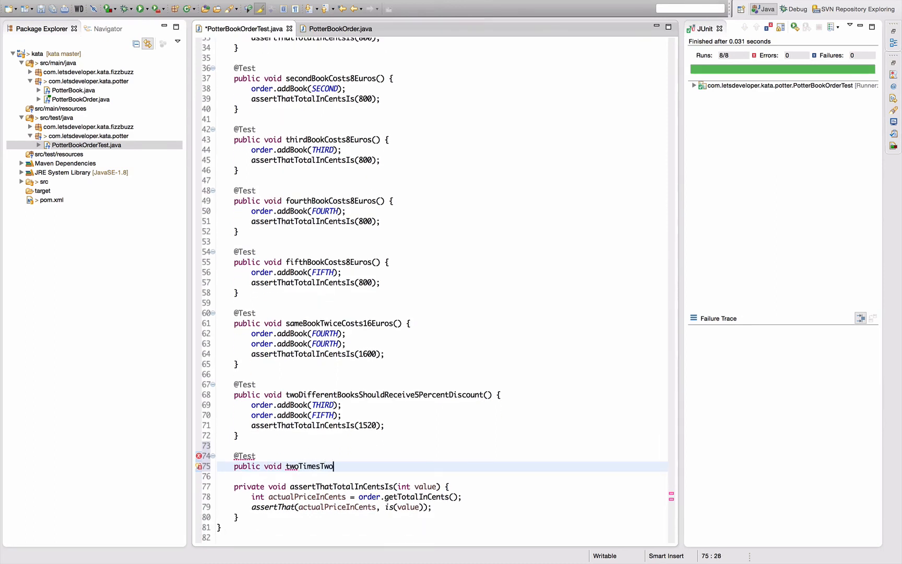
{"action": "type", "text": "DifferentB"}
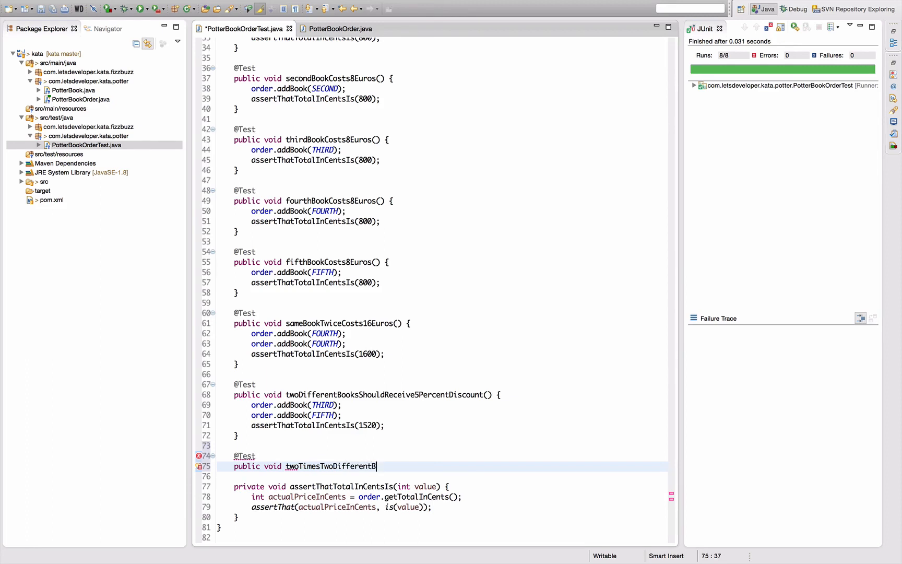
{"action": "type", "text": "ooksShou"}
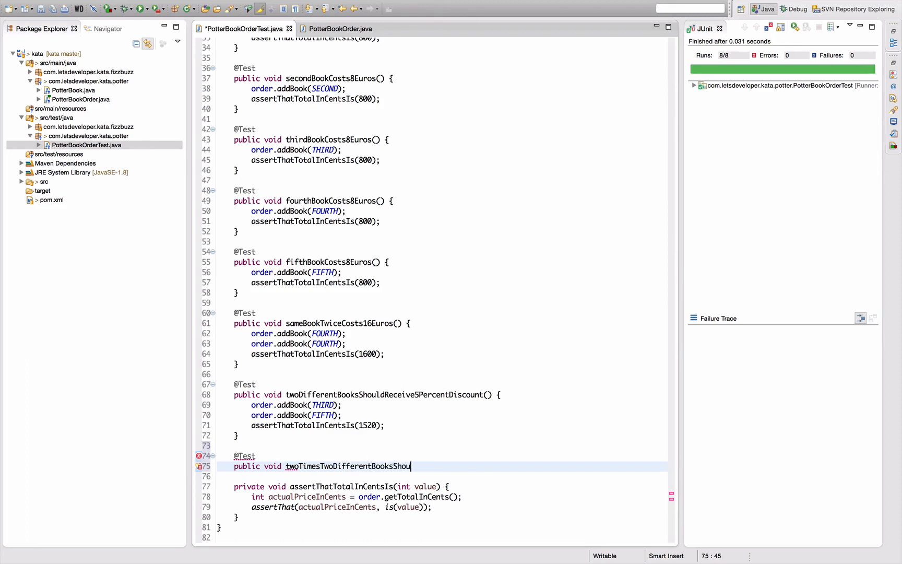
{"action": "type", "text": "ld"}
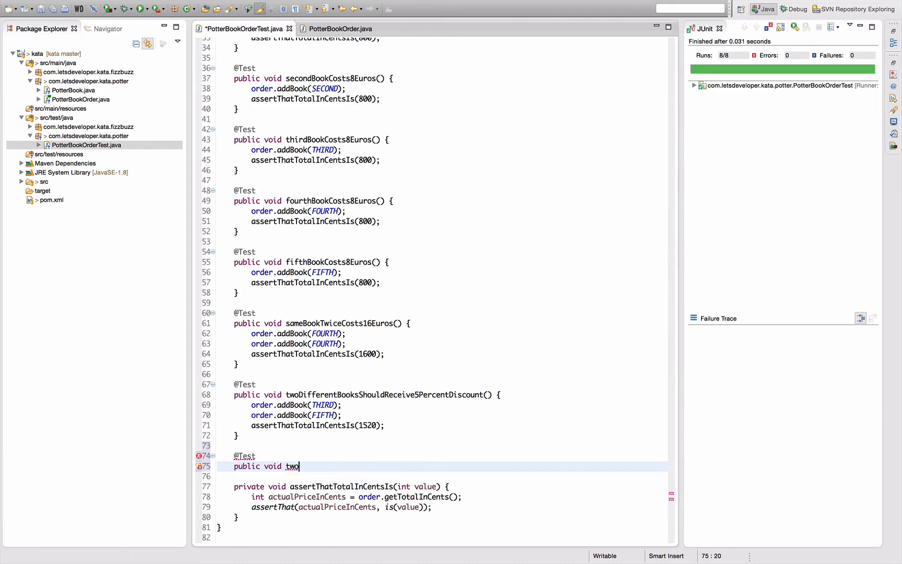
Name it twoBooksDuplicatedReceive5PercentDiscount and remove 'Should' from the test method names
{"action": "type", "text": "Book"}
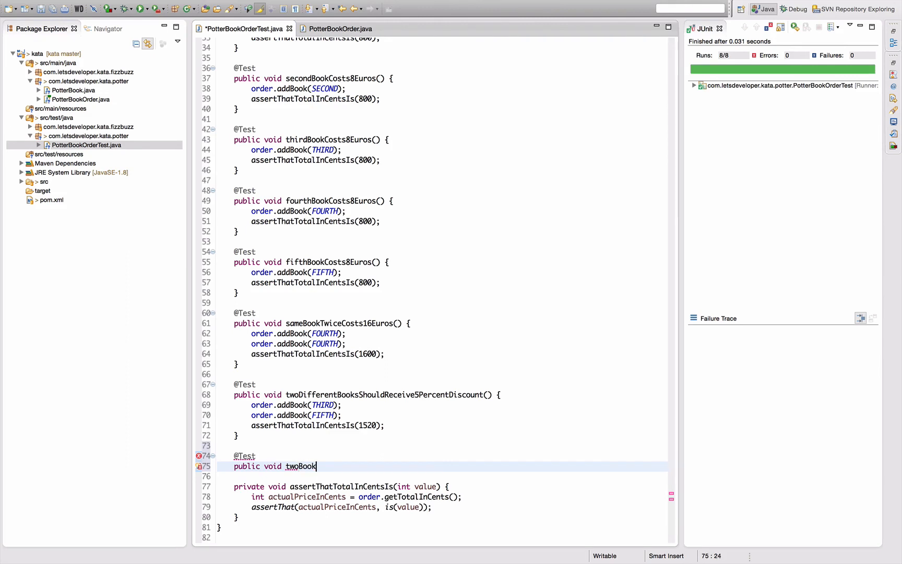
{"action": "type", "text": "sDuplicated"}
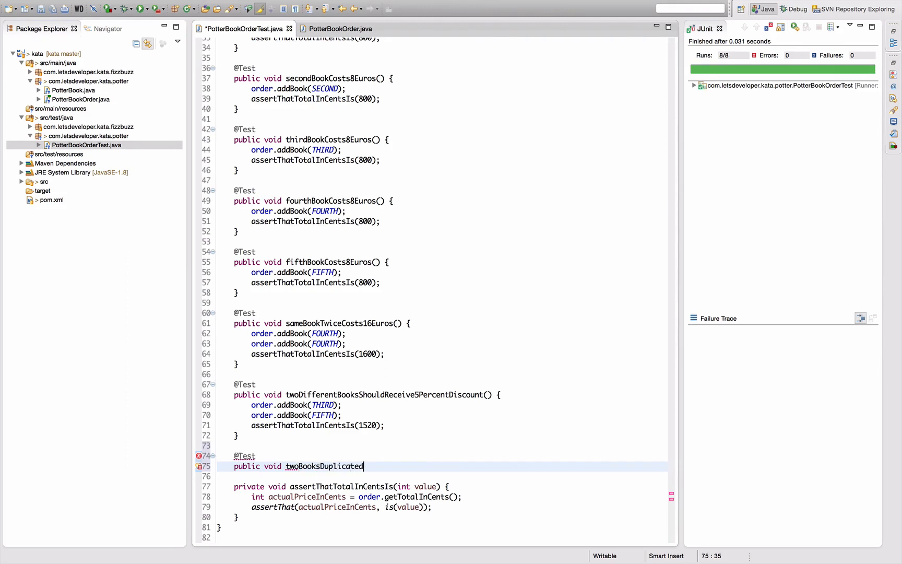
{"action": "type", "text": "Should"}
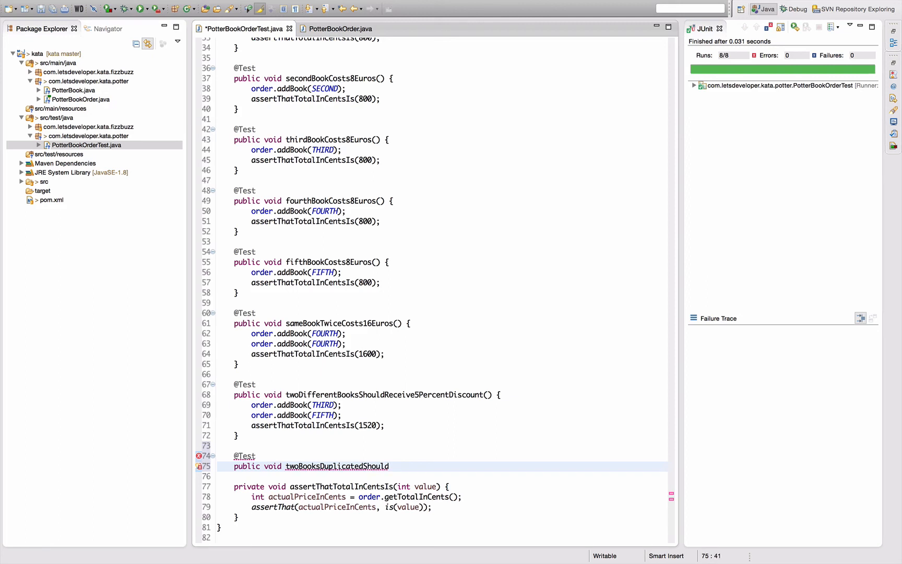
{"action": "type", "text": "Receive"}
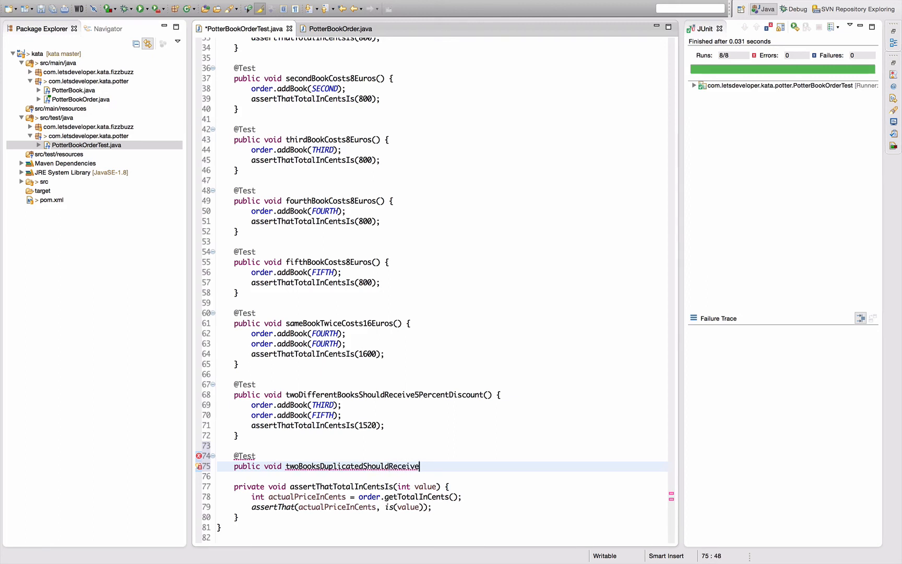
{"action": "type", "text": "5Percen"}
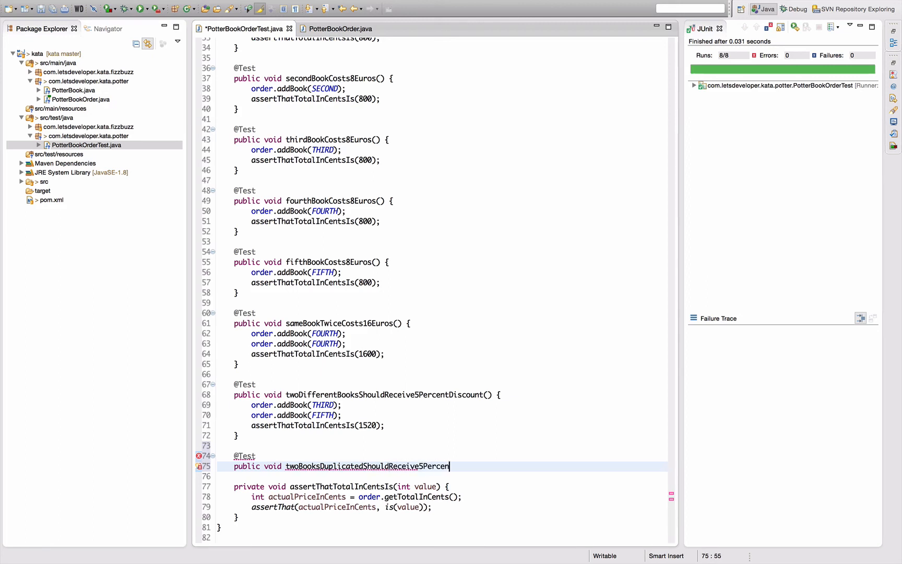
{"action": "type", "text": "Discount() {"}
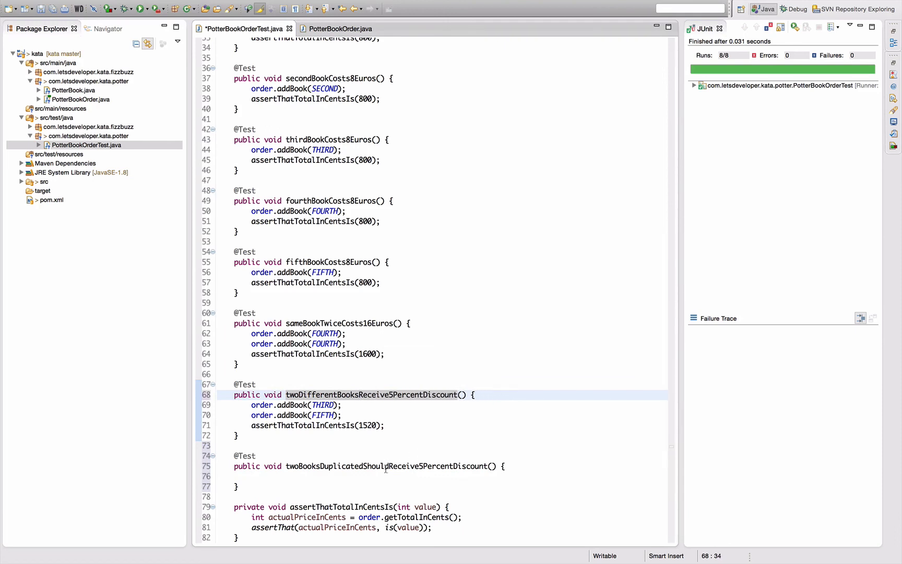
{"action": "left_click", "coordinate": [362, 466]}
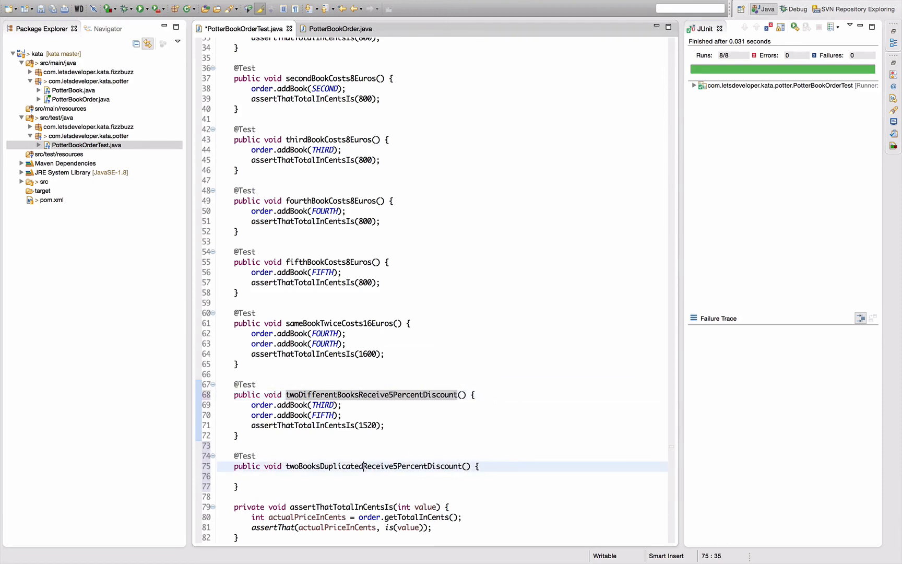
{"action": "left_click", "coordinate": [366, 466]}
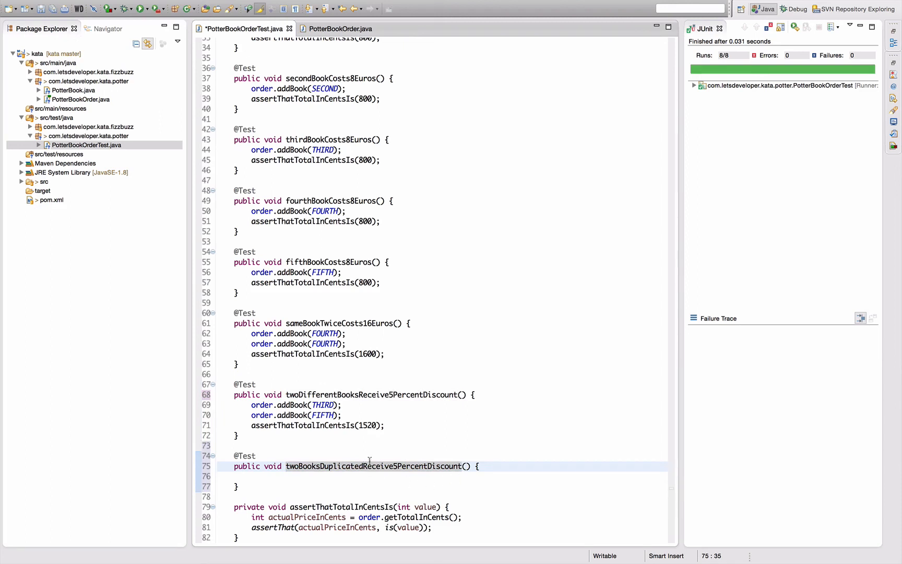
{"action": "mouse_move", "coordinate": [351, 494]}
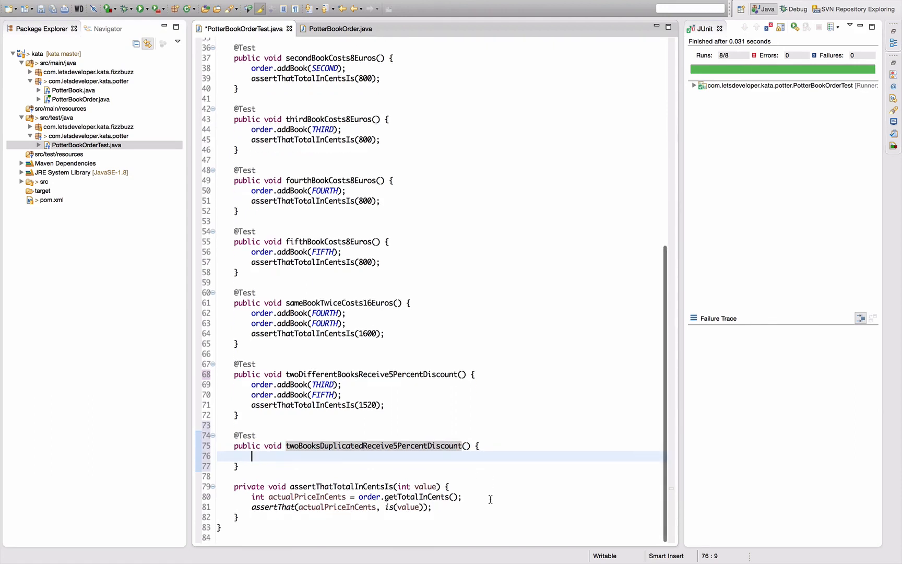
In the new test, add FIRST twice and THIRD twice to the order
{"action": "type", "text": "order.addBook(FIRST);"}
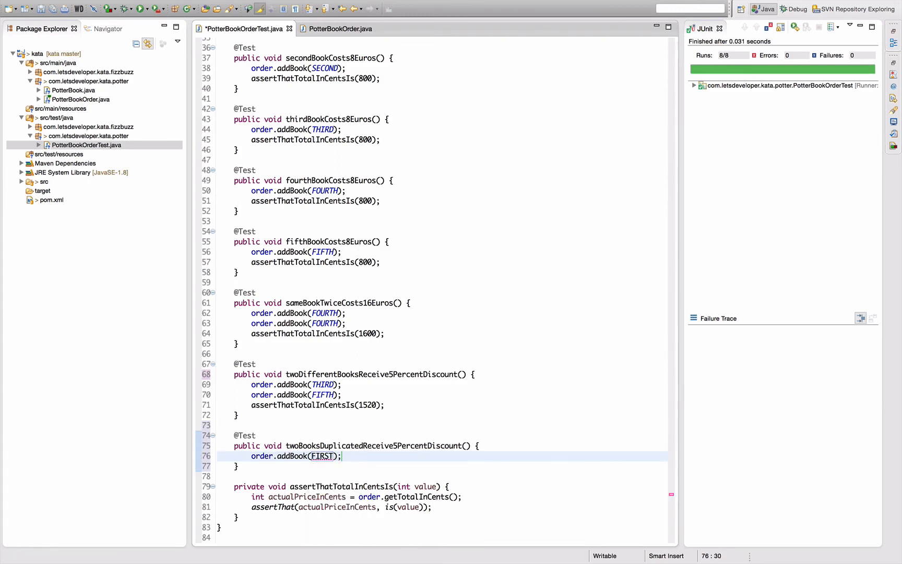
{"action": "type", "text": "order.addBook(FIRST);"}
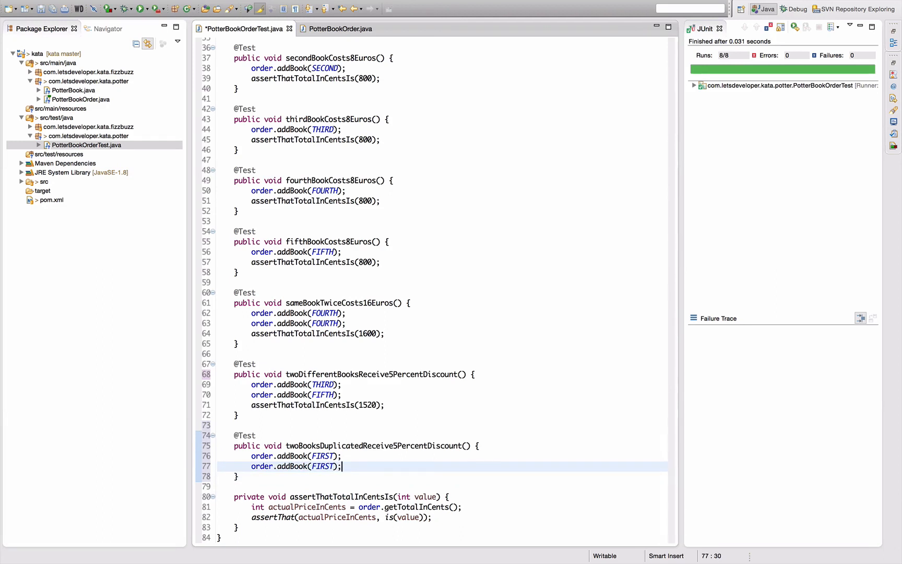
{"action": "type", "text": "order.addBook(THIRD);"}
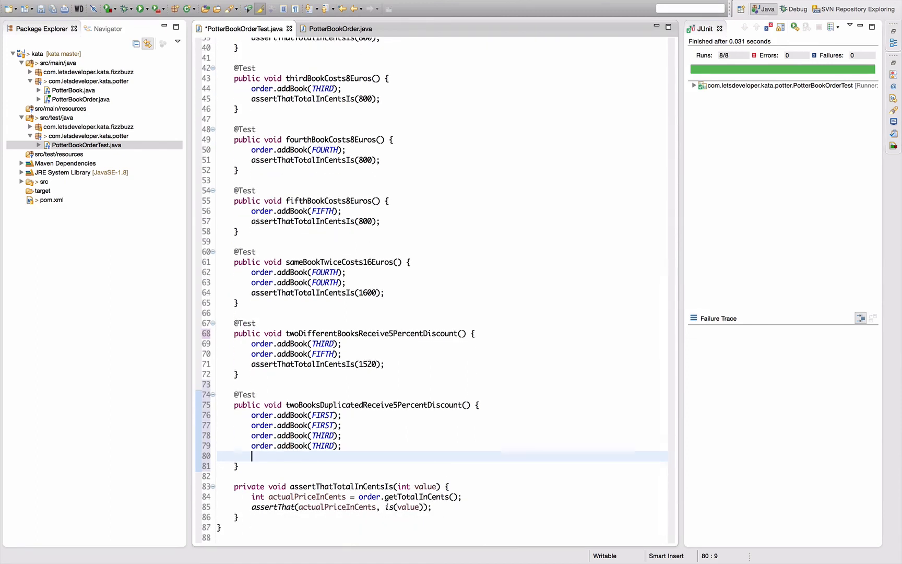
Begin the assertThatTotalInCentsIs assertion, entering an expected total starting with 30
{"action": "type", "text": "as"}
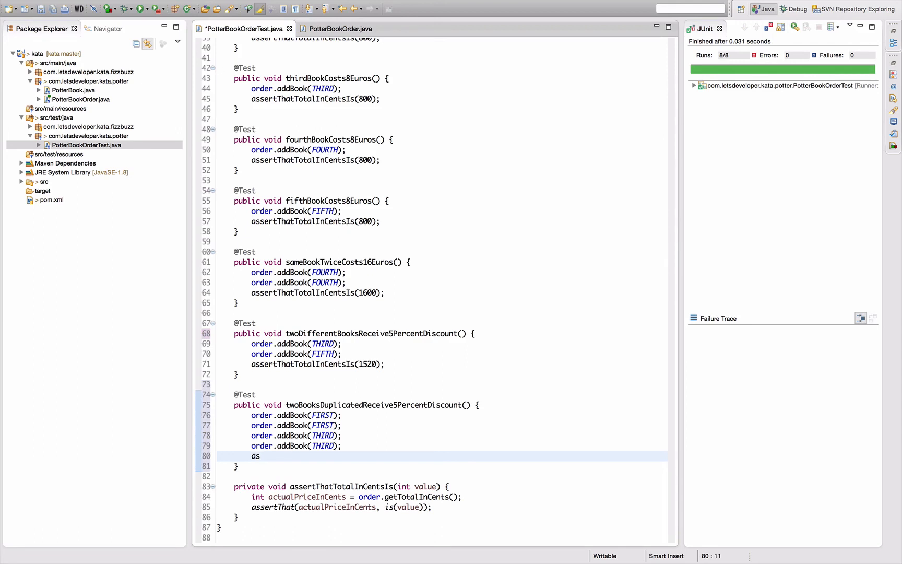
{"action": "type", "text": "sertThatTotalInCentsIs(value);"}
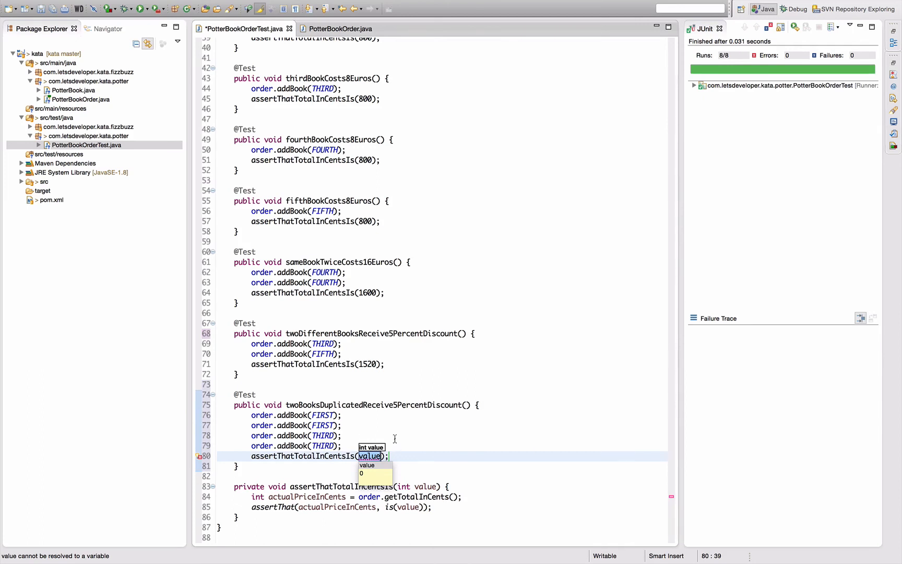
{"action": "type", "text": "30"}
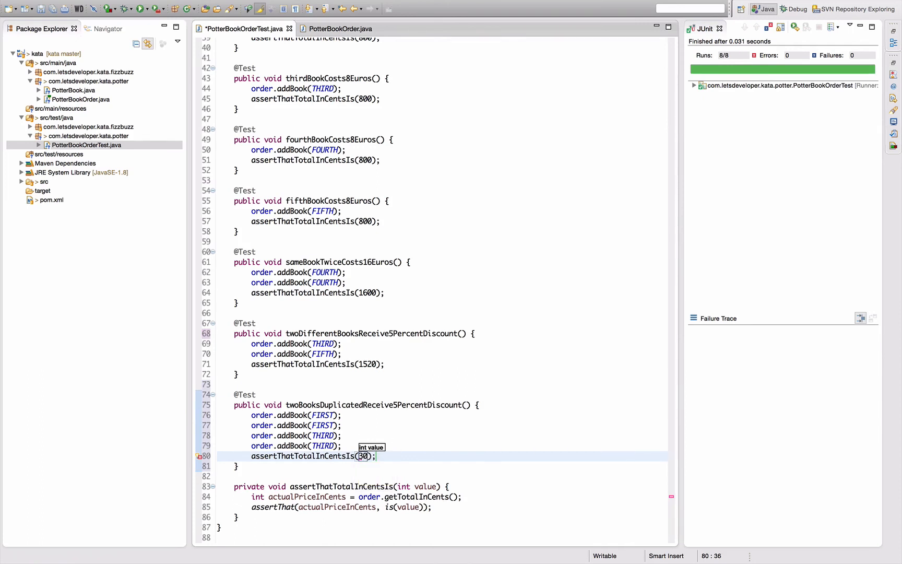